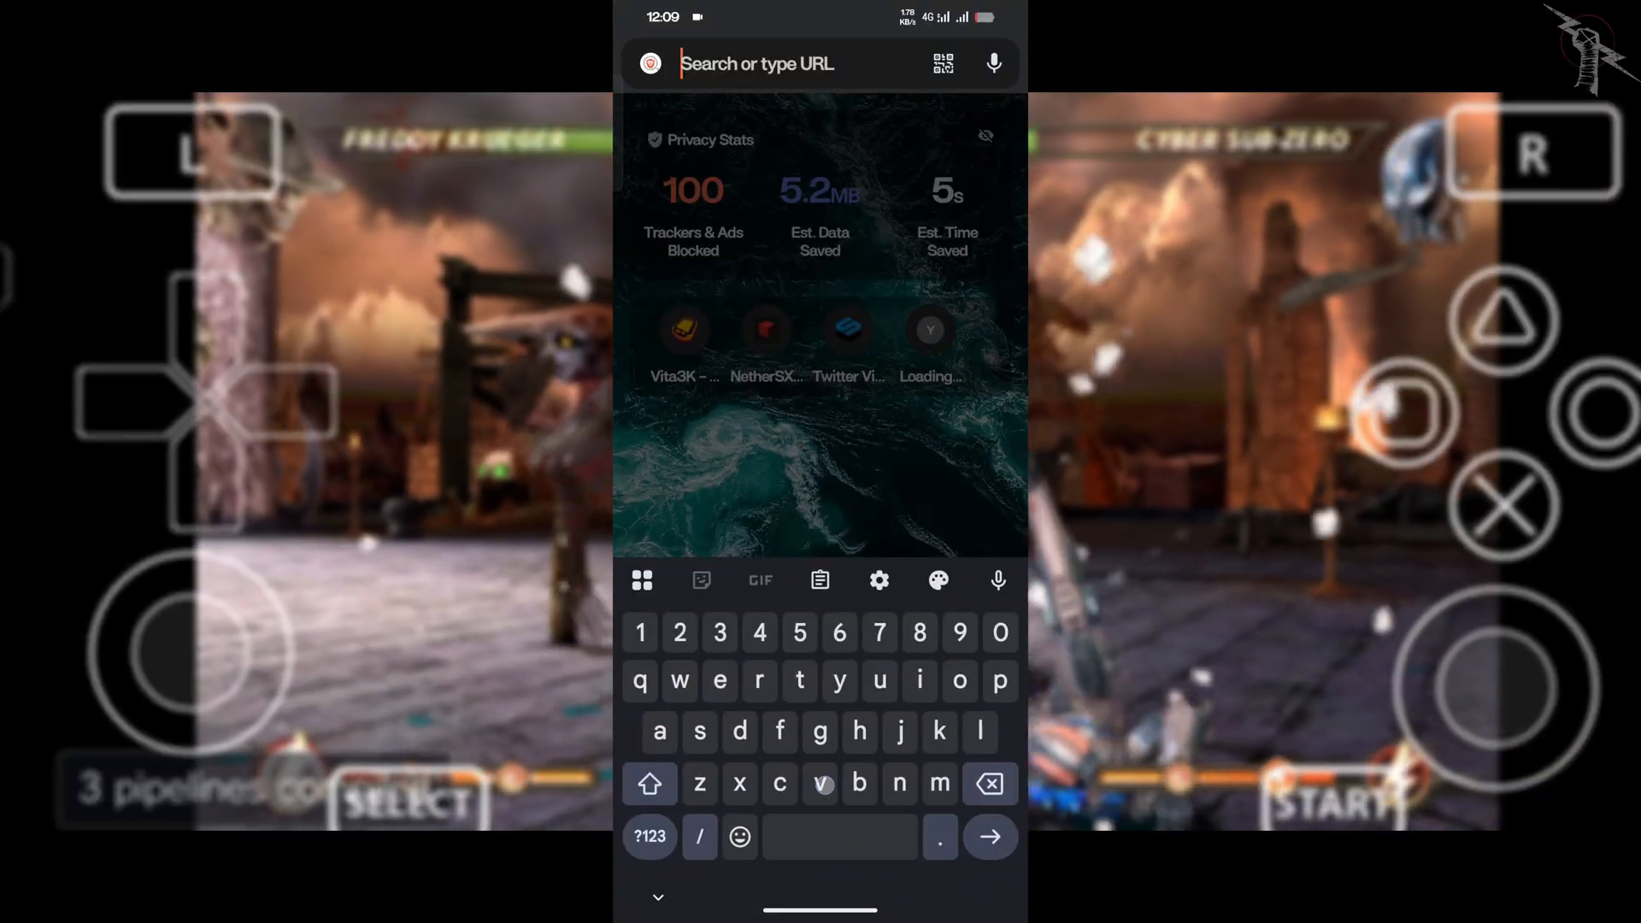
Go to vita3k.org and follow Android Nightlies' Grab from GitHub link to the release page.
text(vita3k.org)
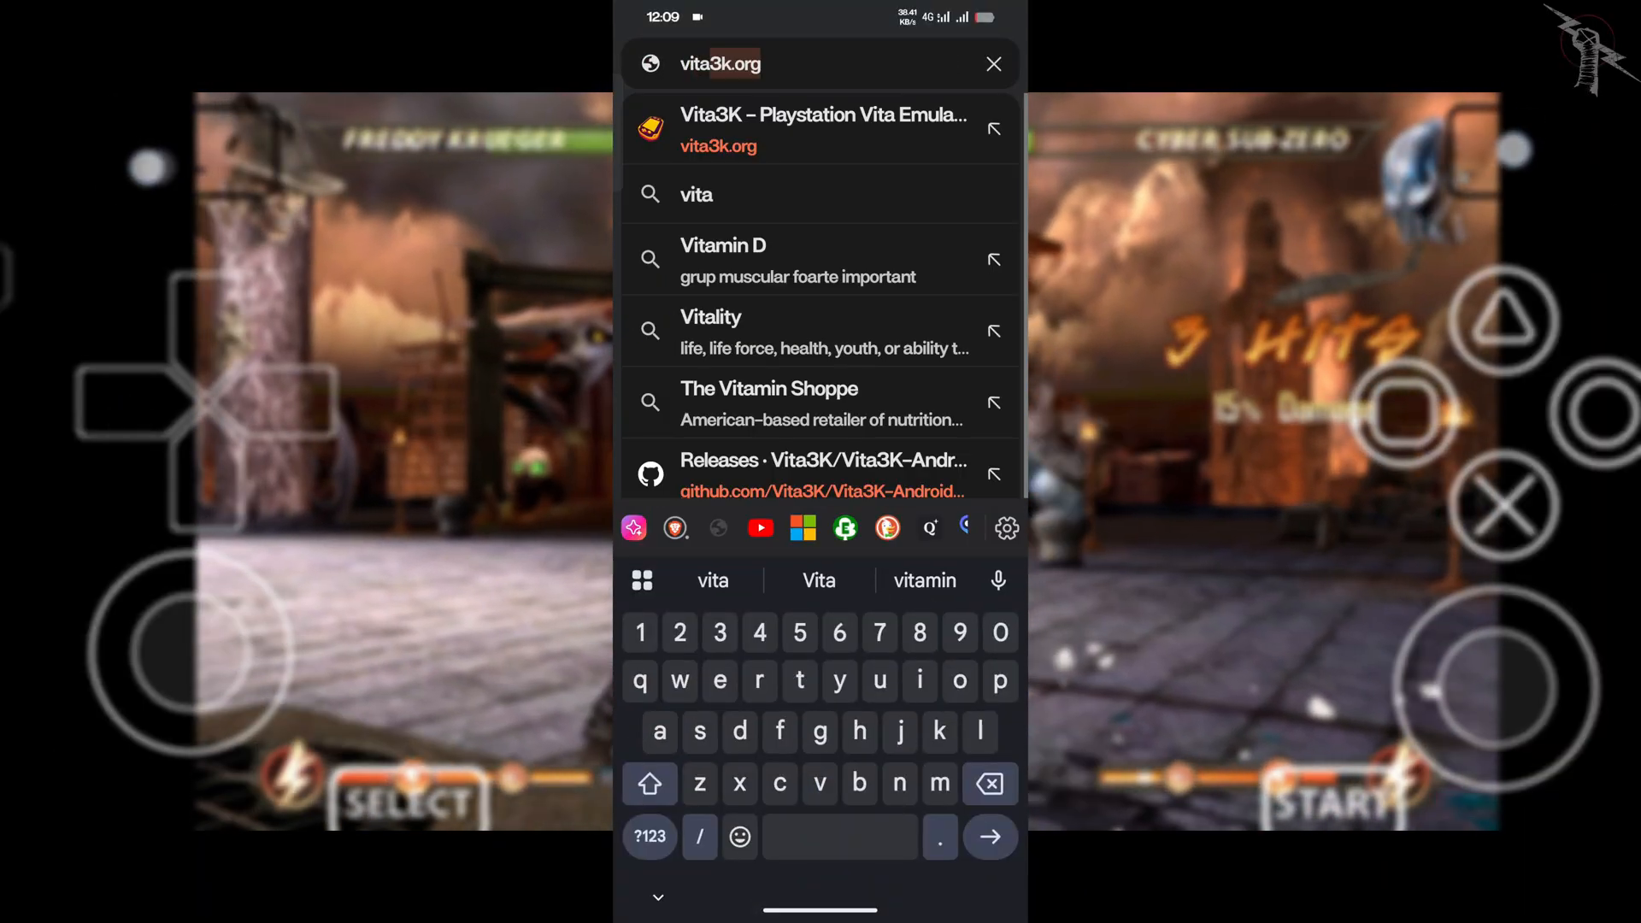
click(822, 130)
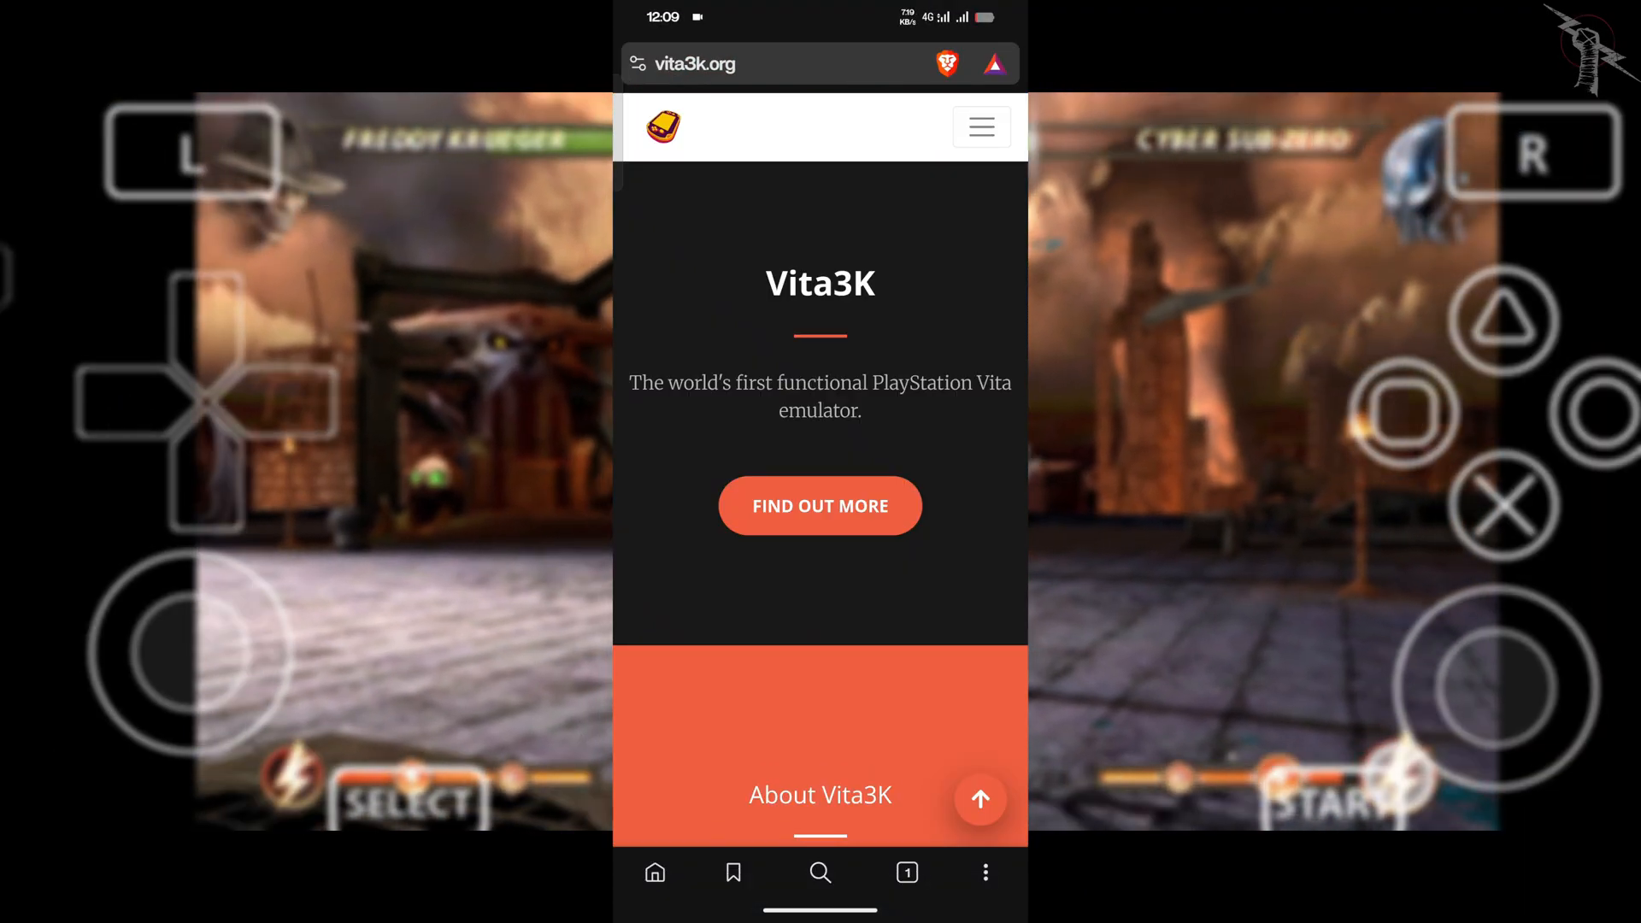
scroll(down, 3)
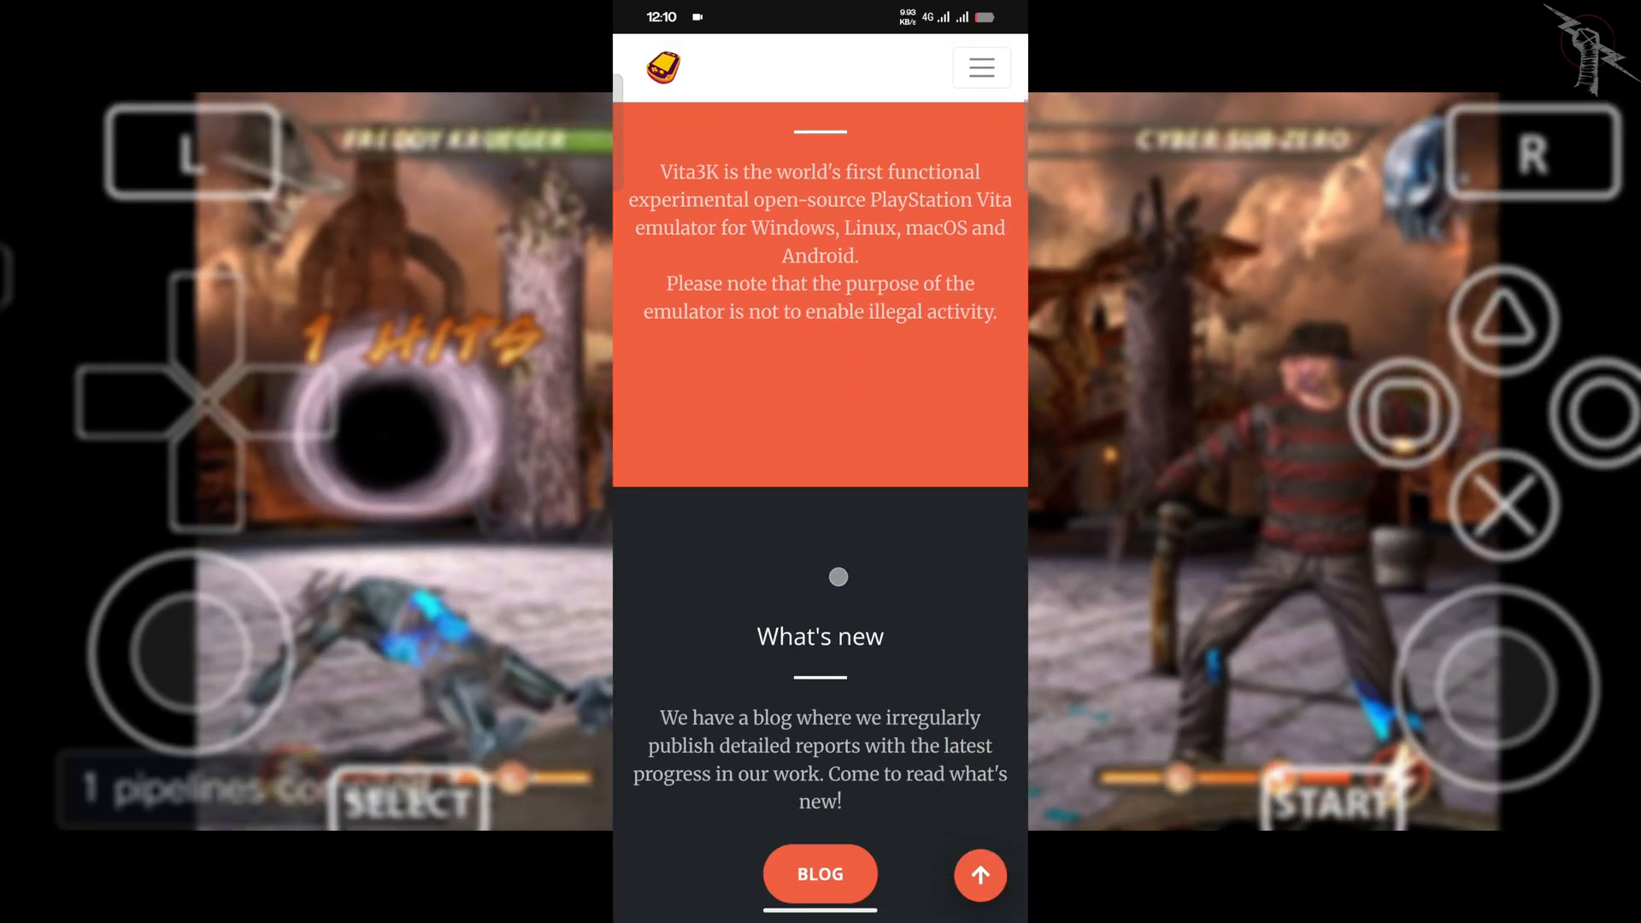
scroll(down, 3)
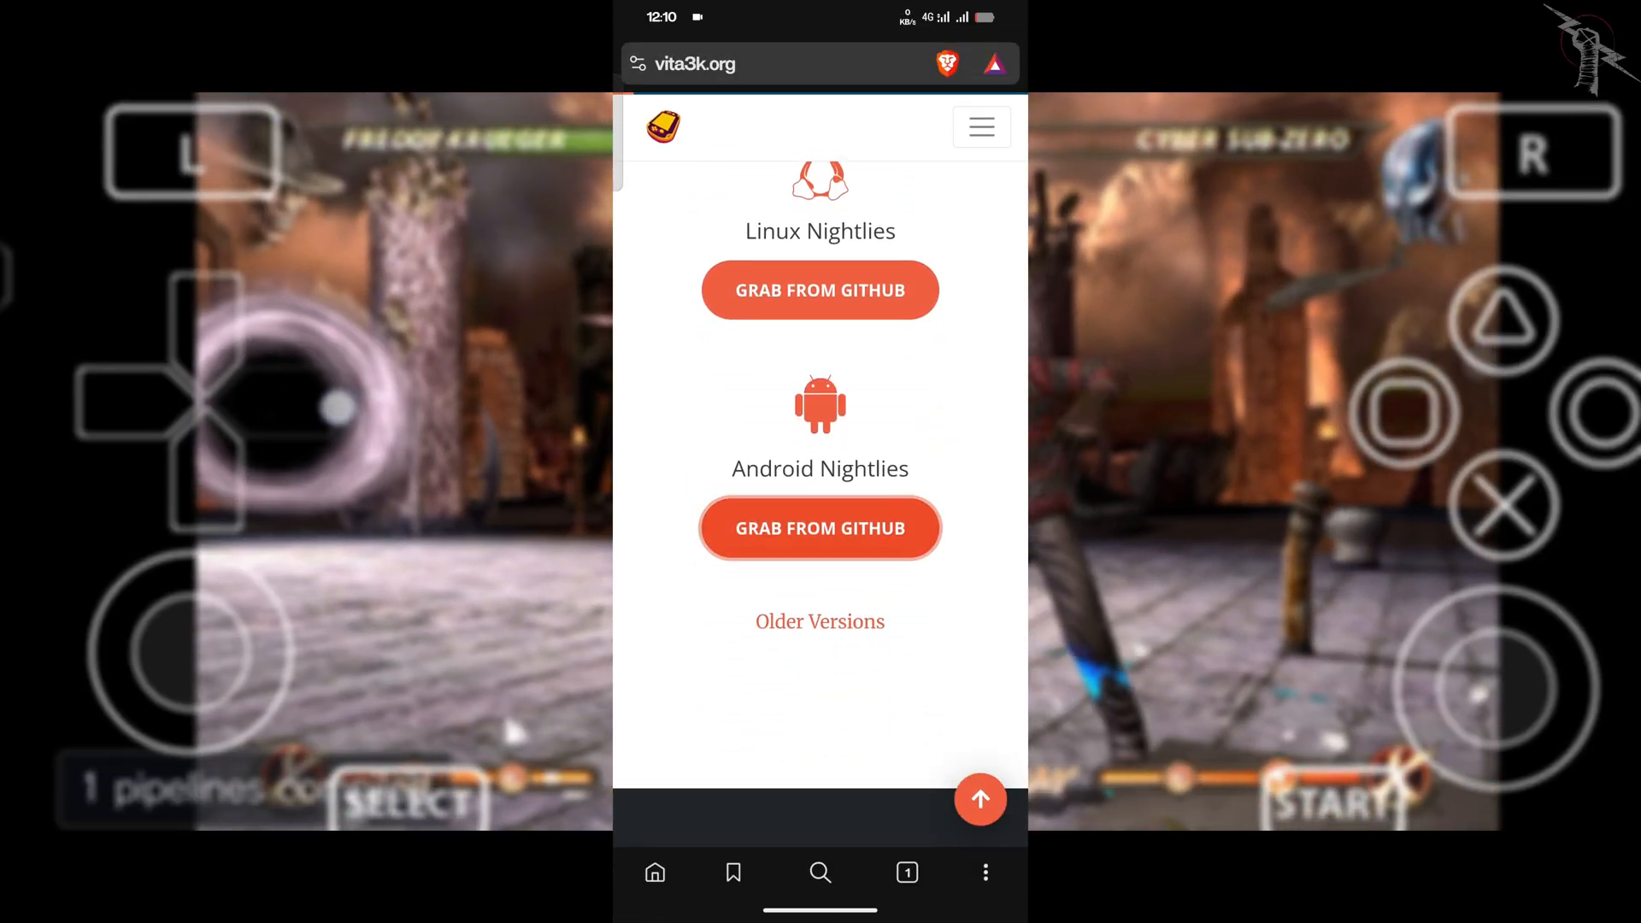
click(819, 528)
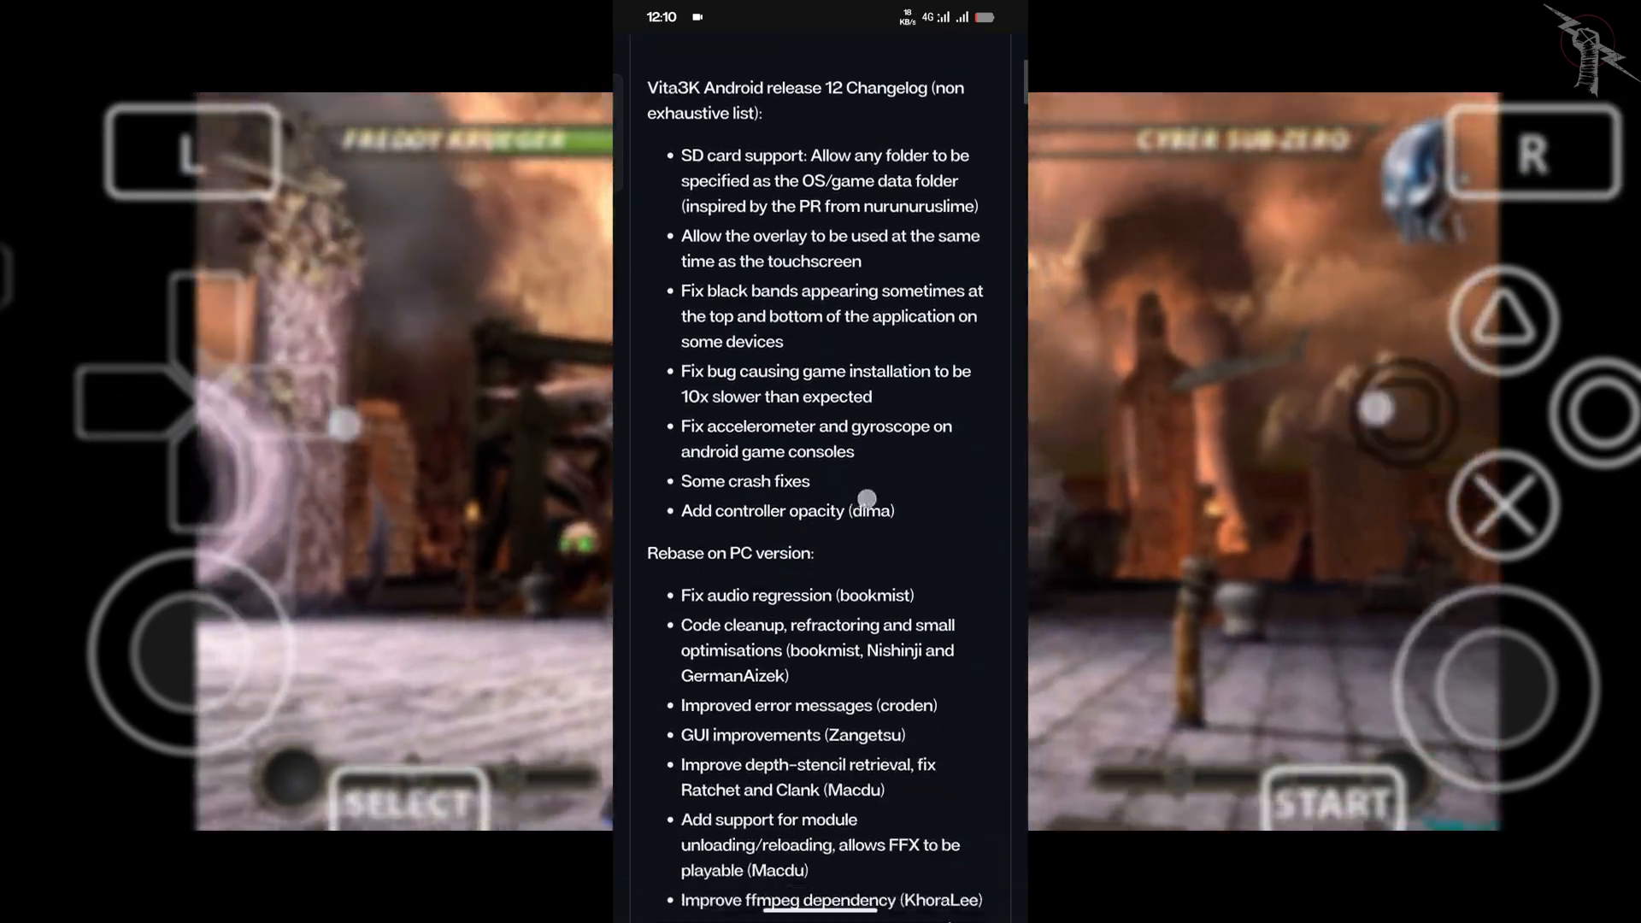
Start downloading the vita3k-android-release-12.apk asset (14.14 MB).
scroll(down, 3)
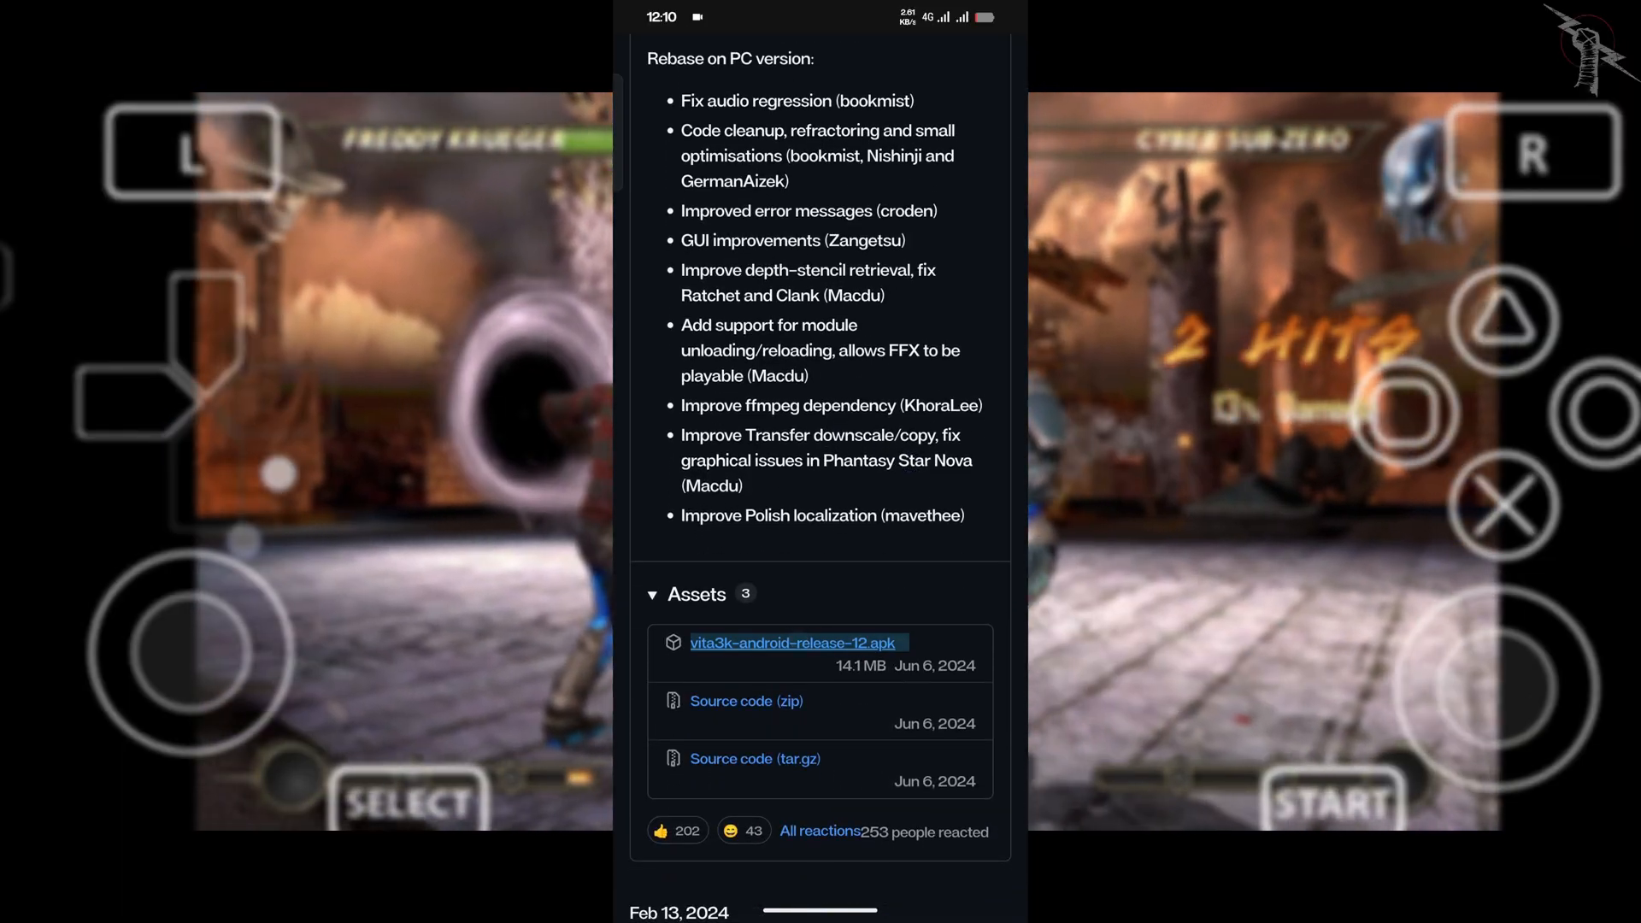
click(795, 641)
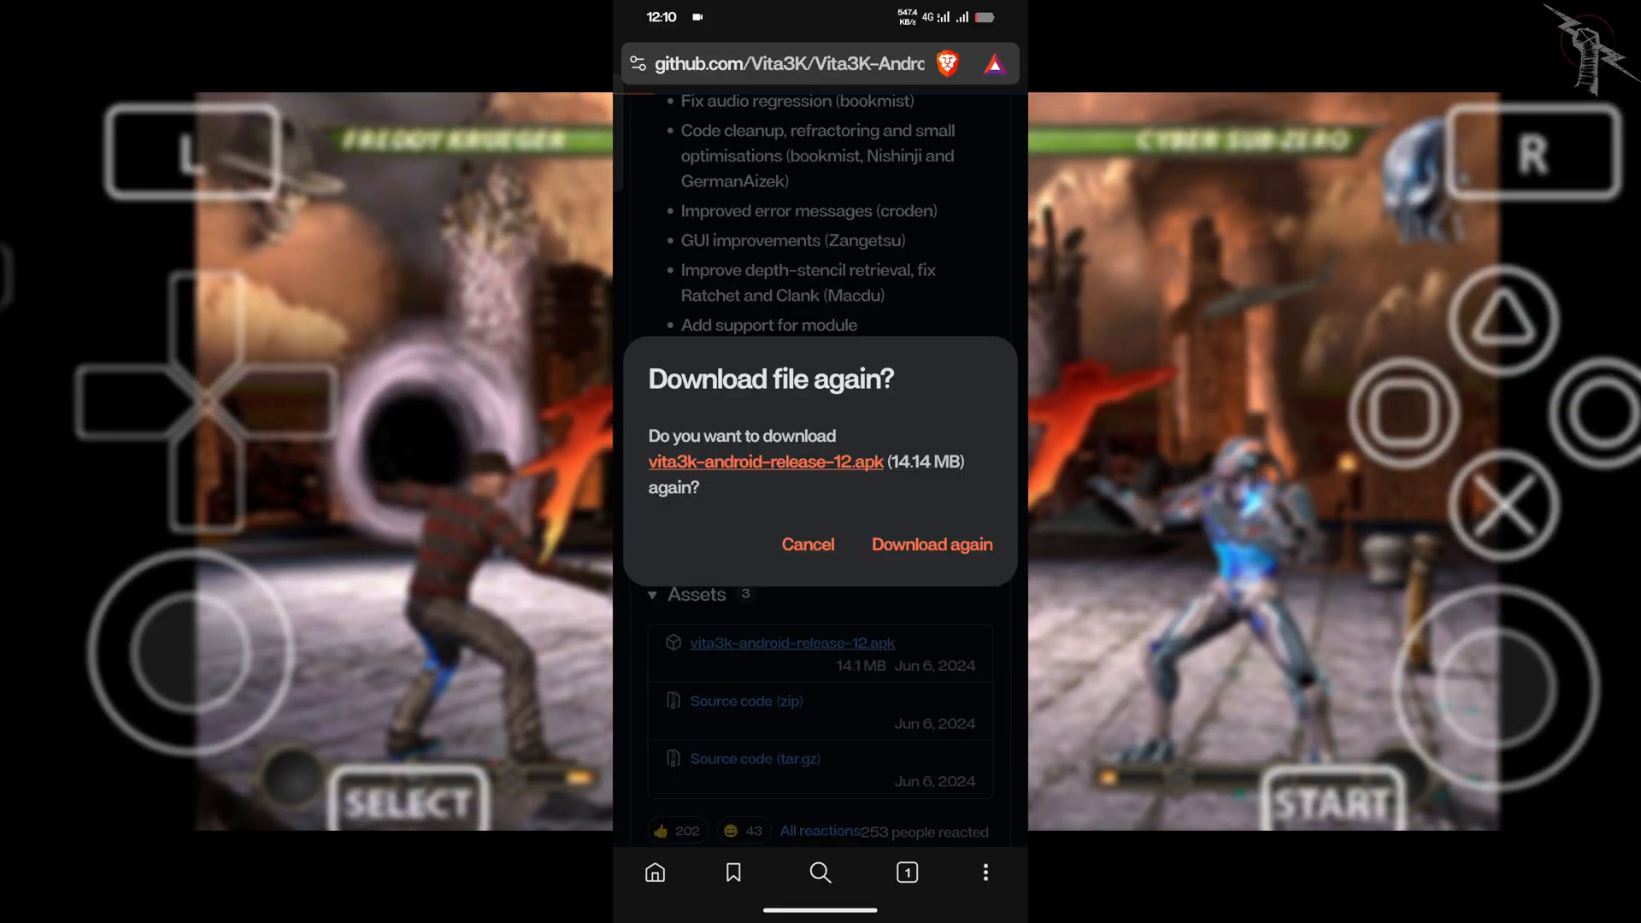
Download the APK again, install it via Package installer and launch Vita3K.
click(930, 544)
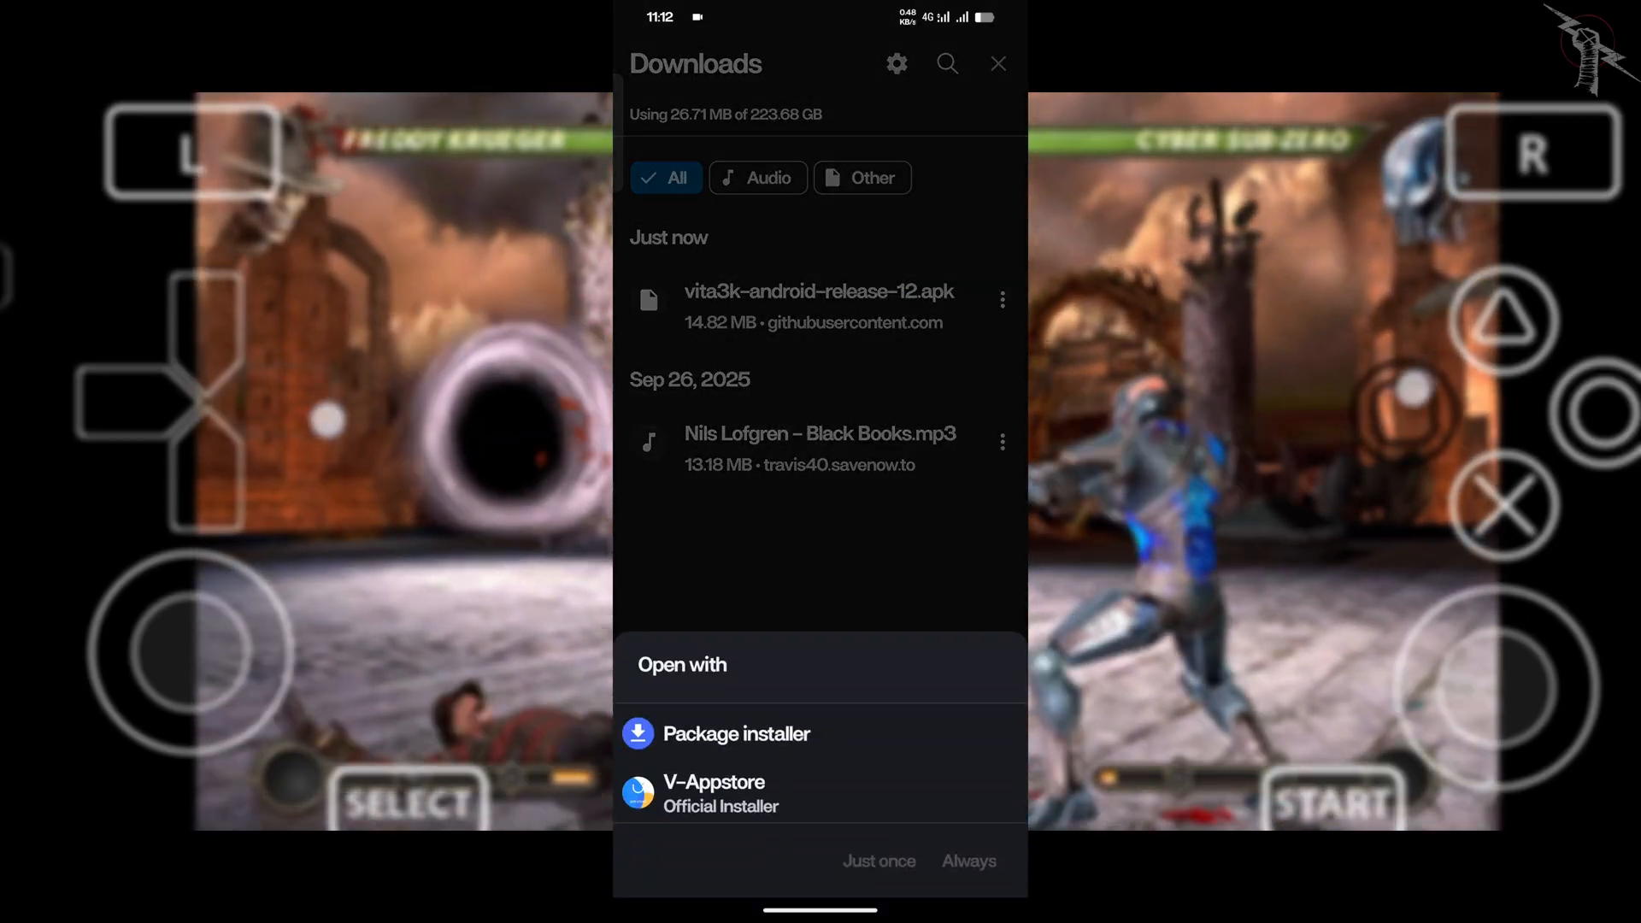
click(735, 733)
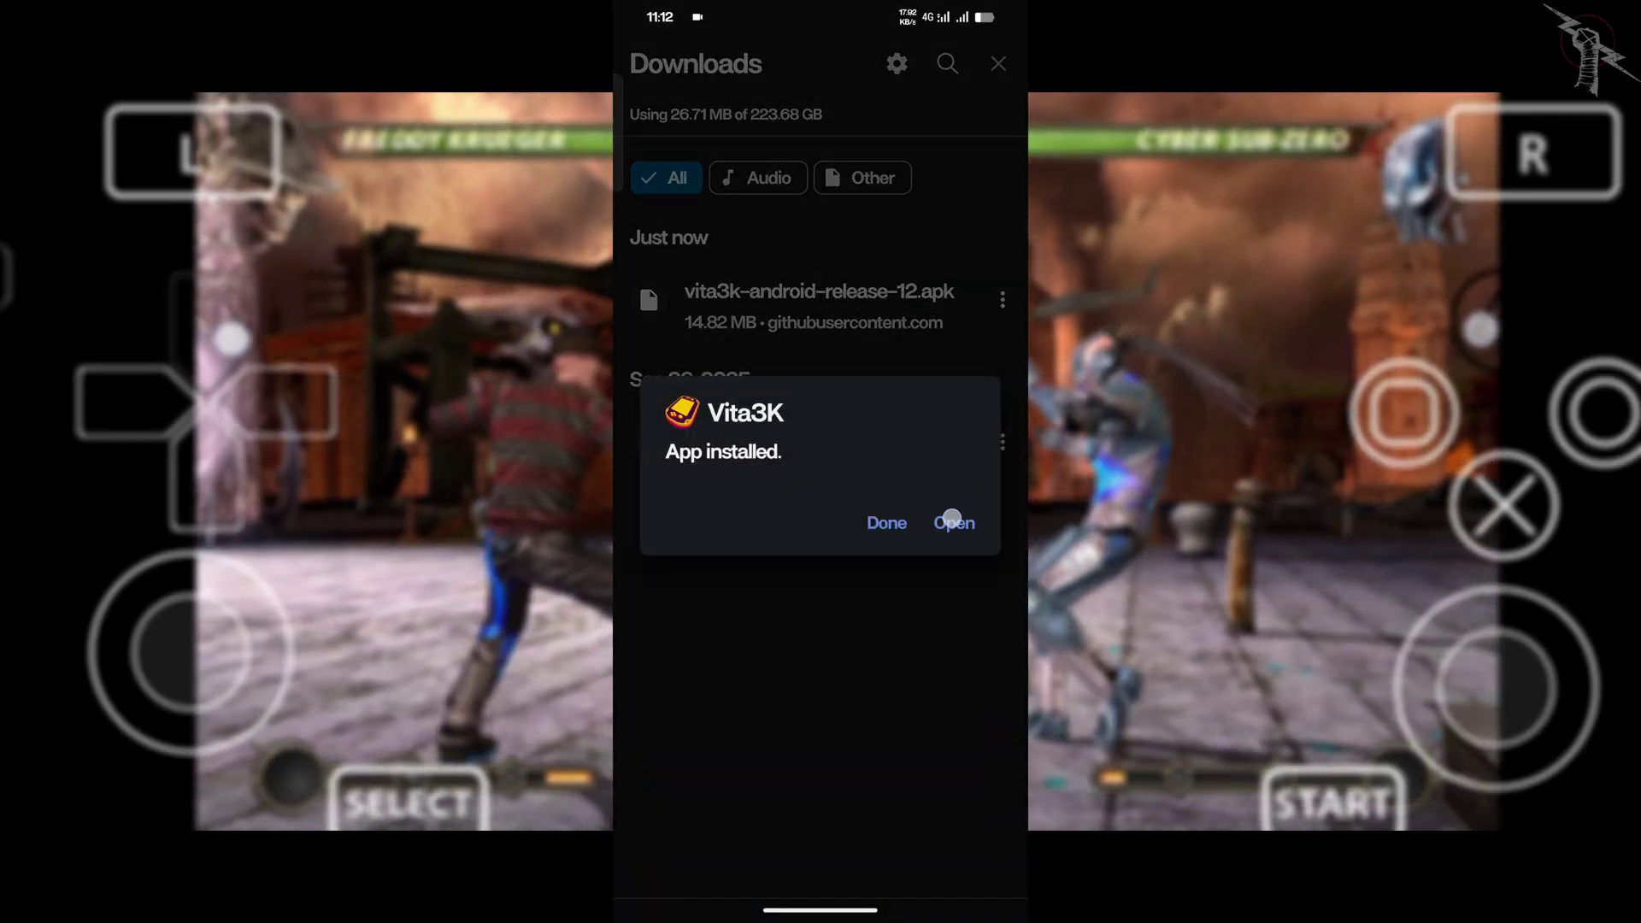
click(952, 524)
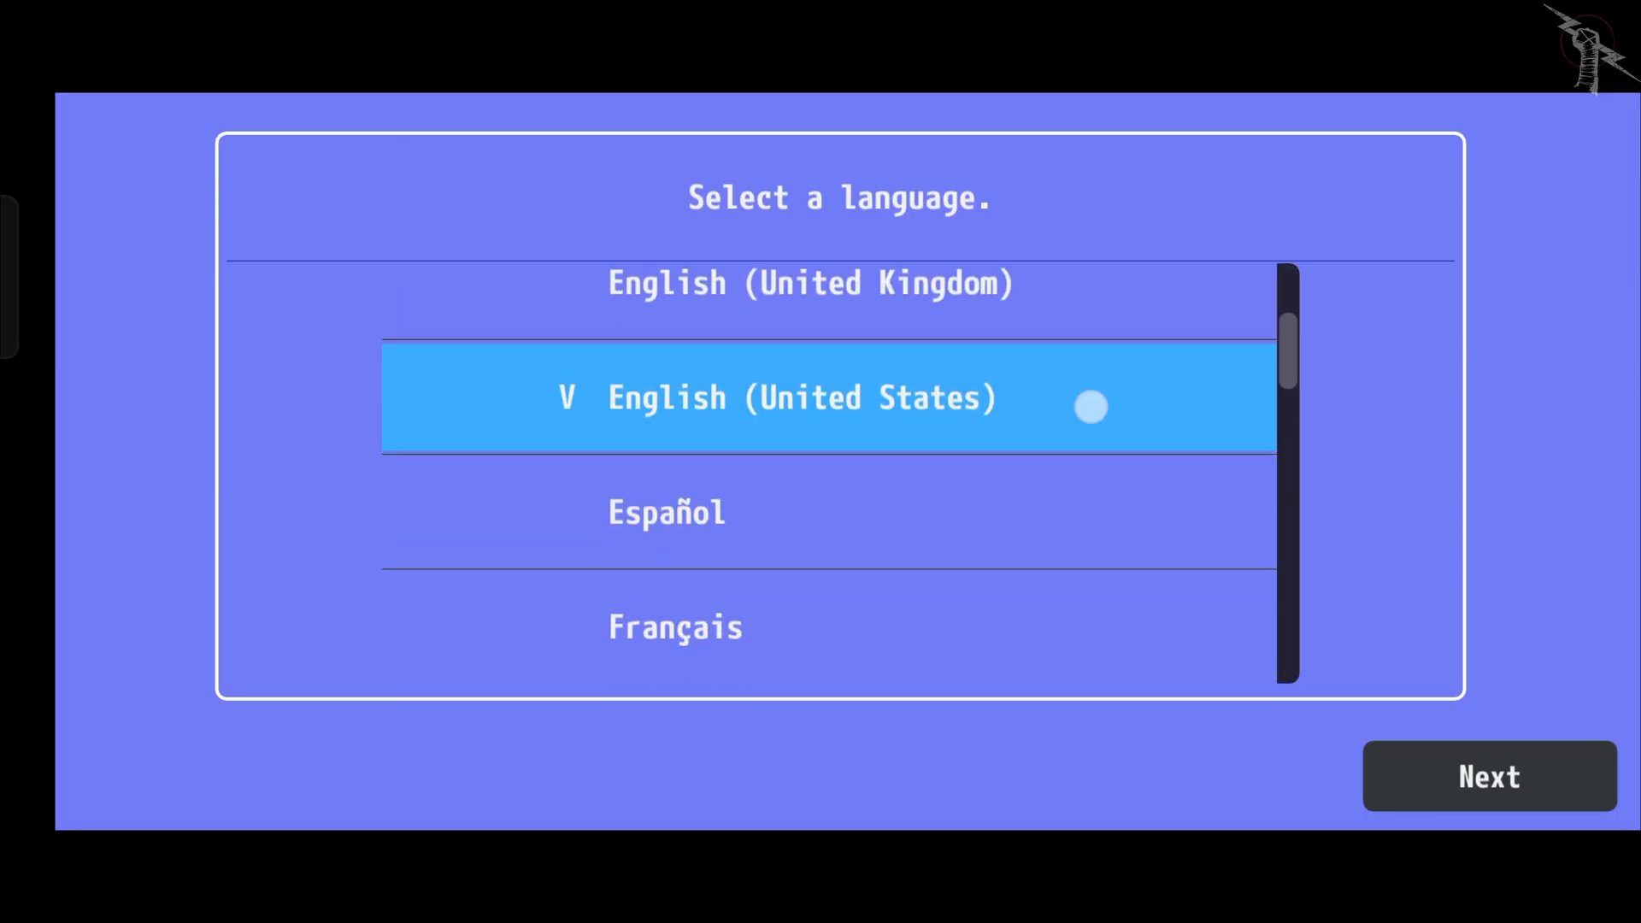
Accept English (United States) and the default pref path to reach Install Firmware.
click(1487, 776)
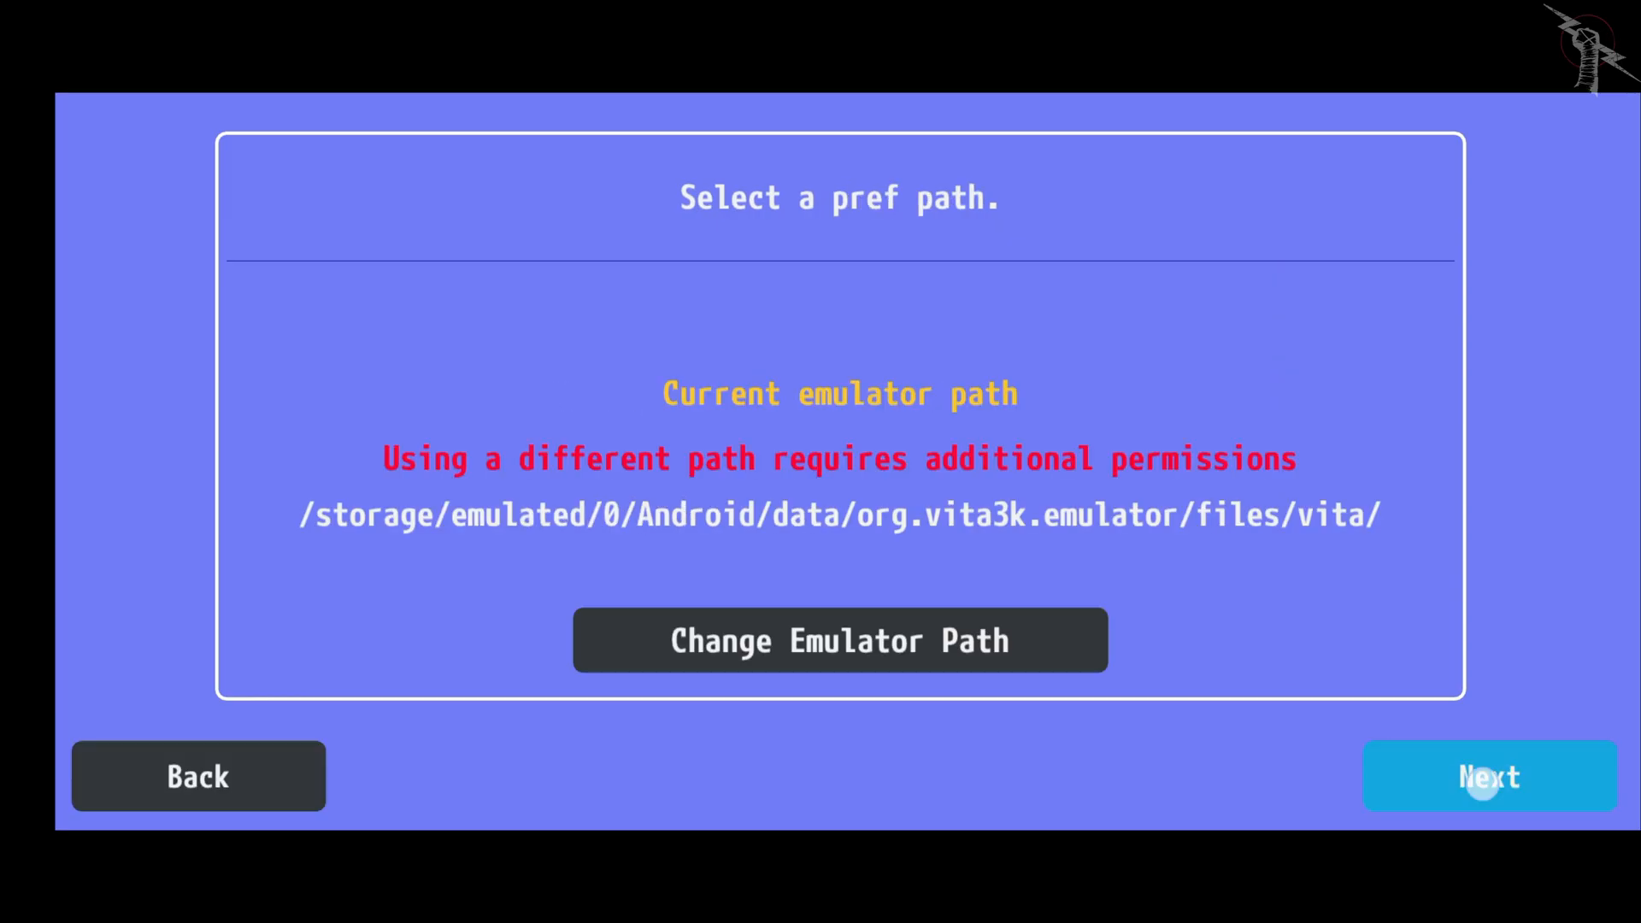
click(1489, 776)
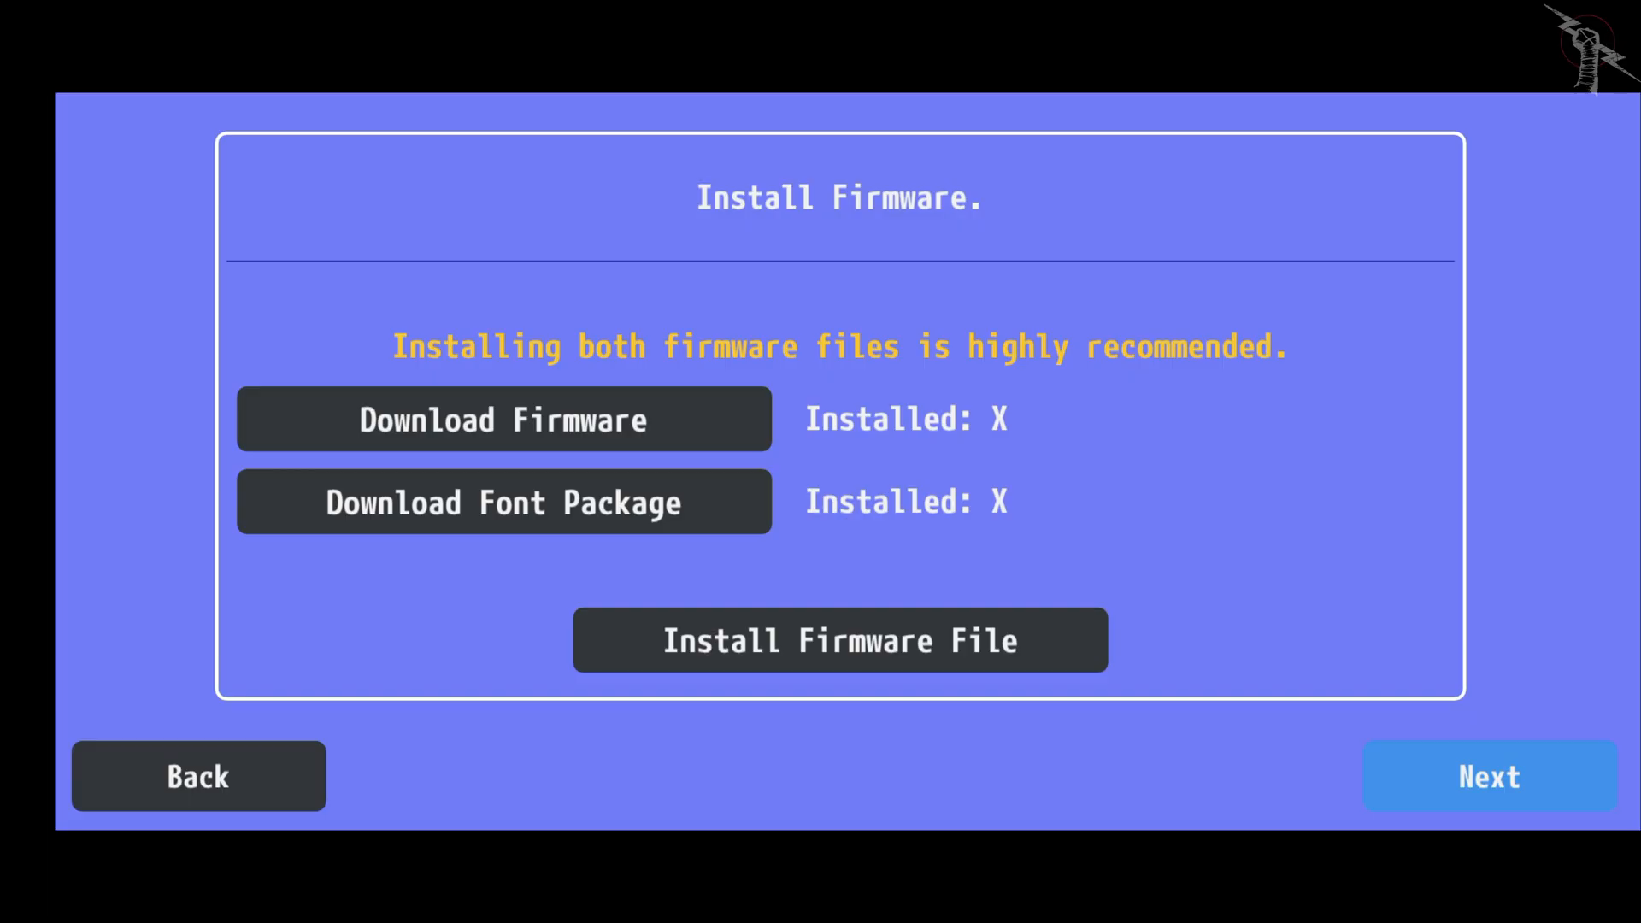
Download the 3.74 PSVUPDAT.PUP firmware from playstation.com, keeping it despite the warning.
click(505, 420)
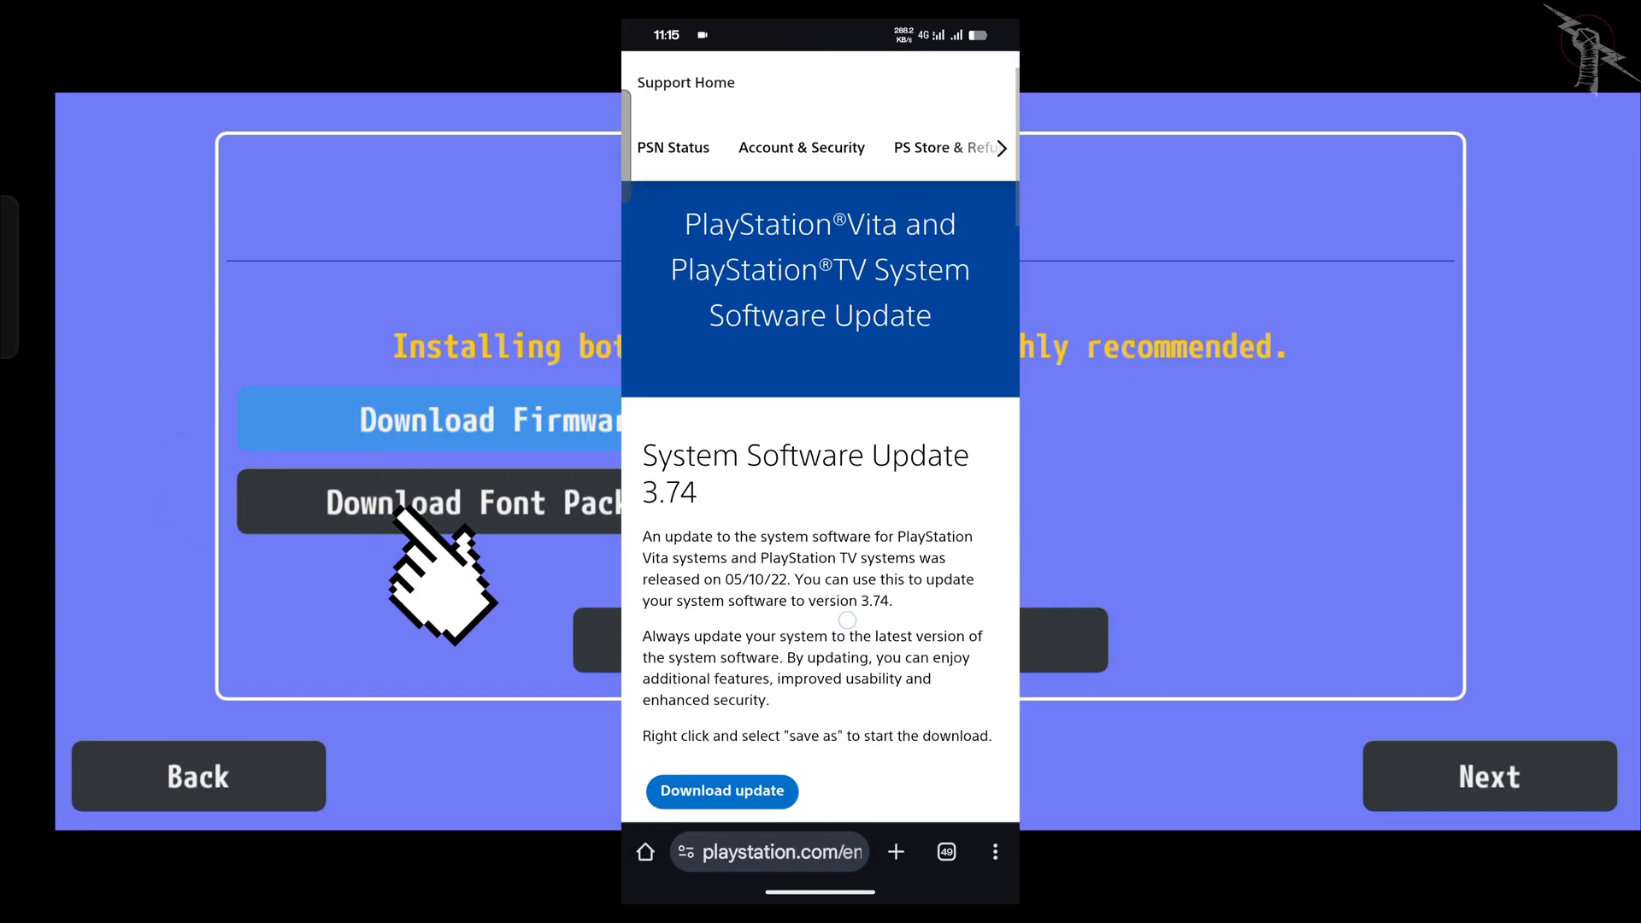
scroll(down, 3)
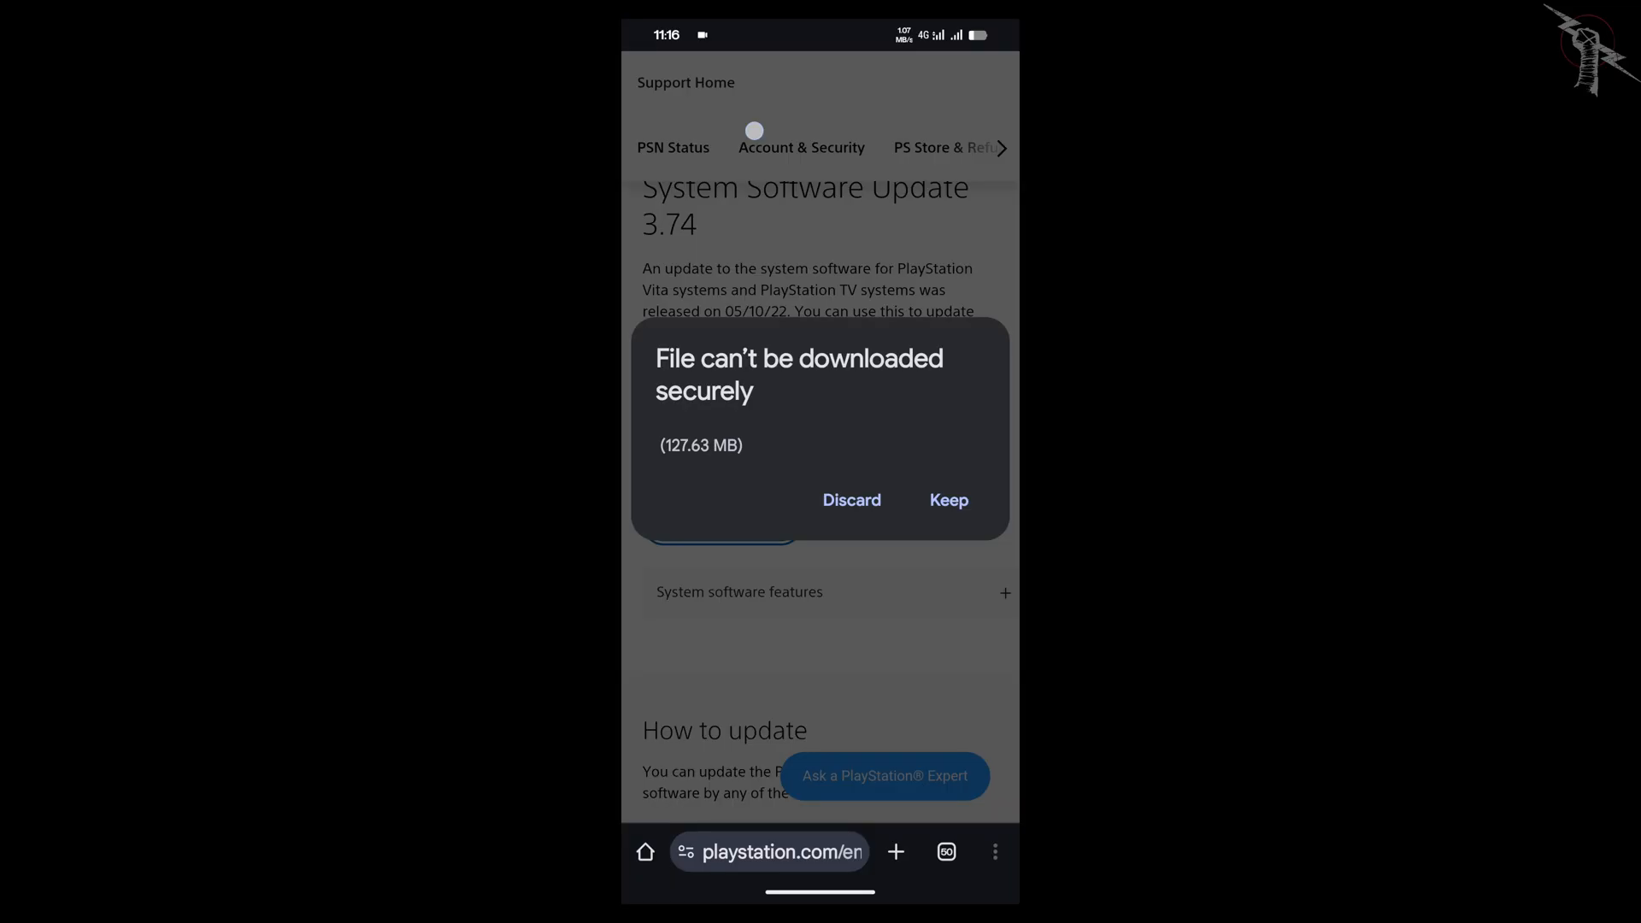
click(949, 499)
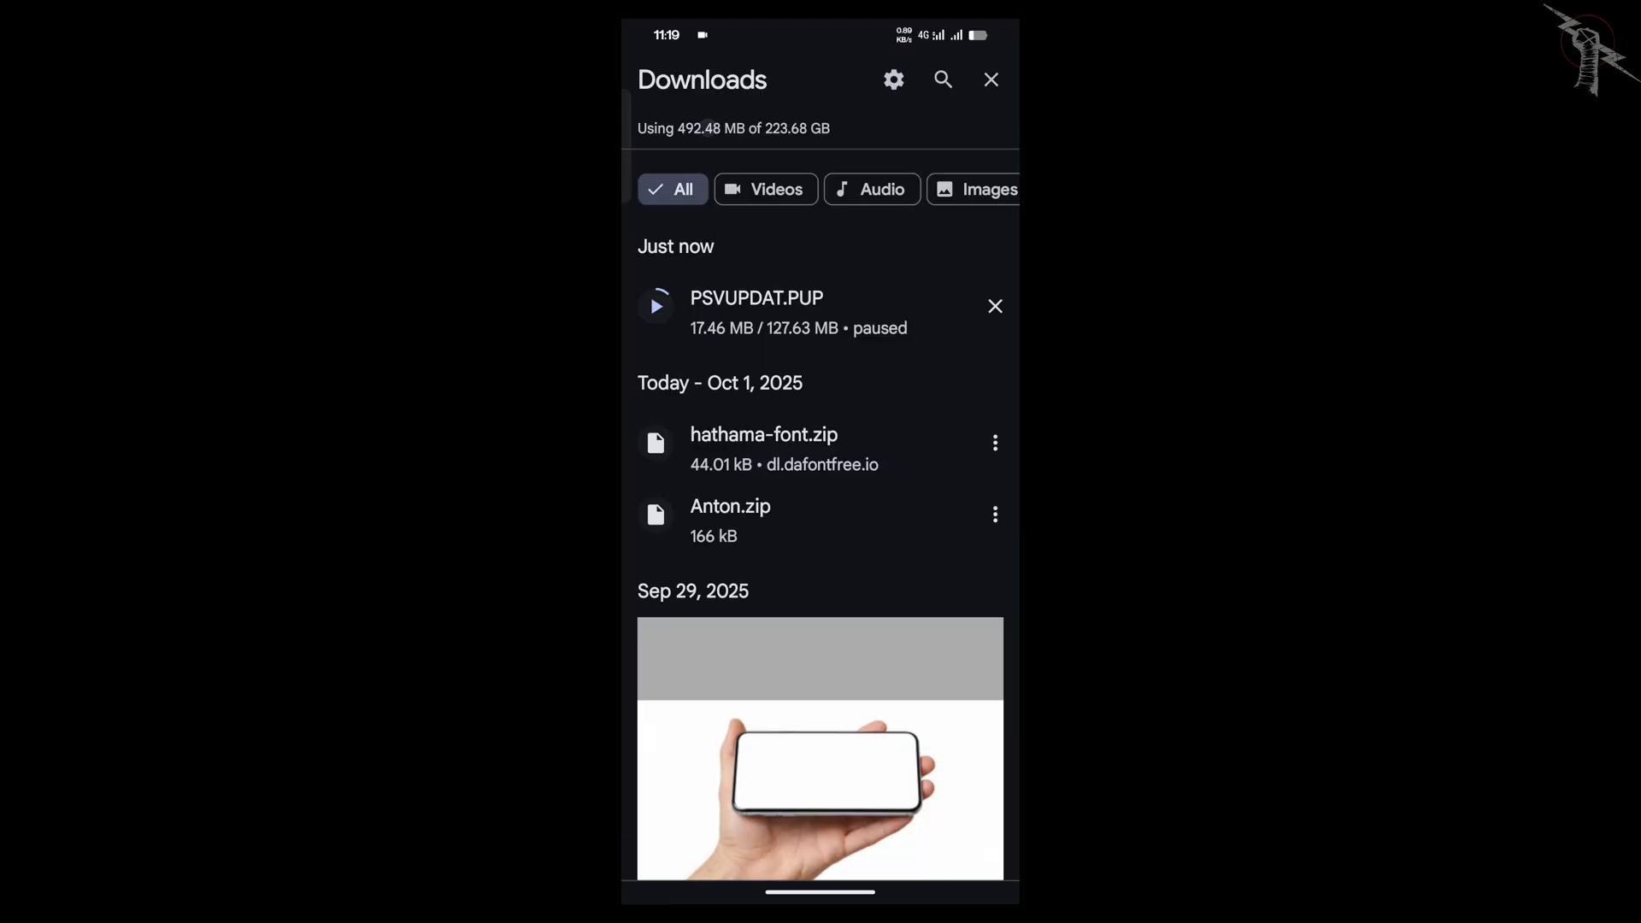
click(656, 306)
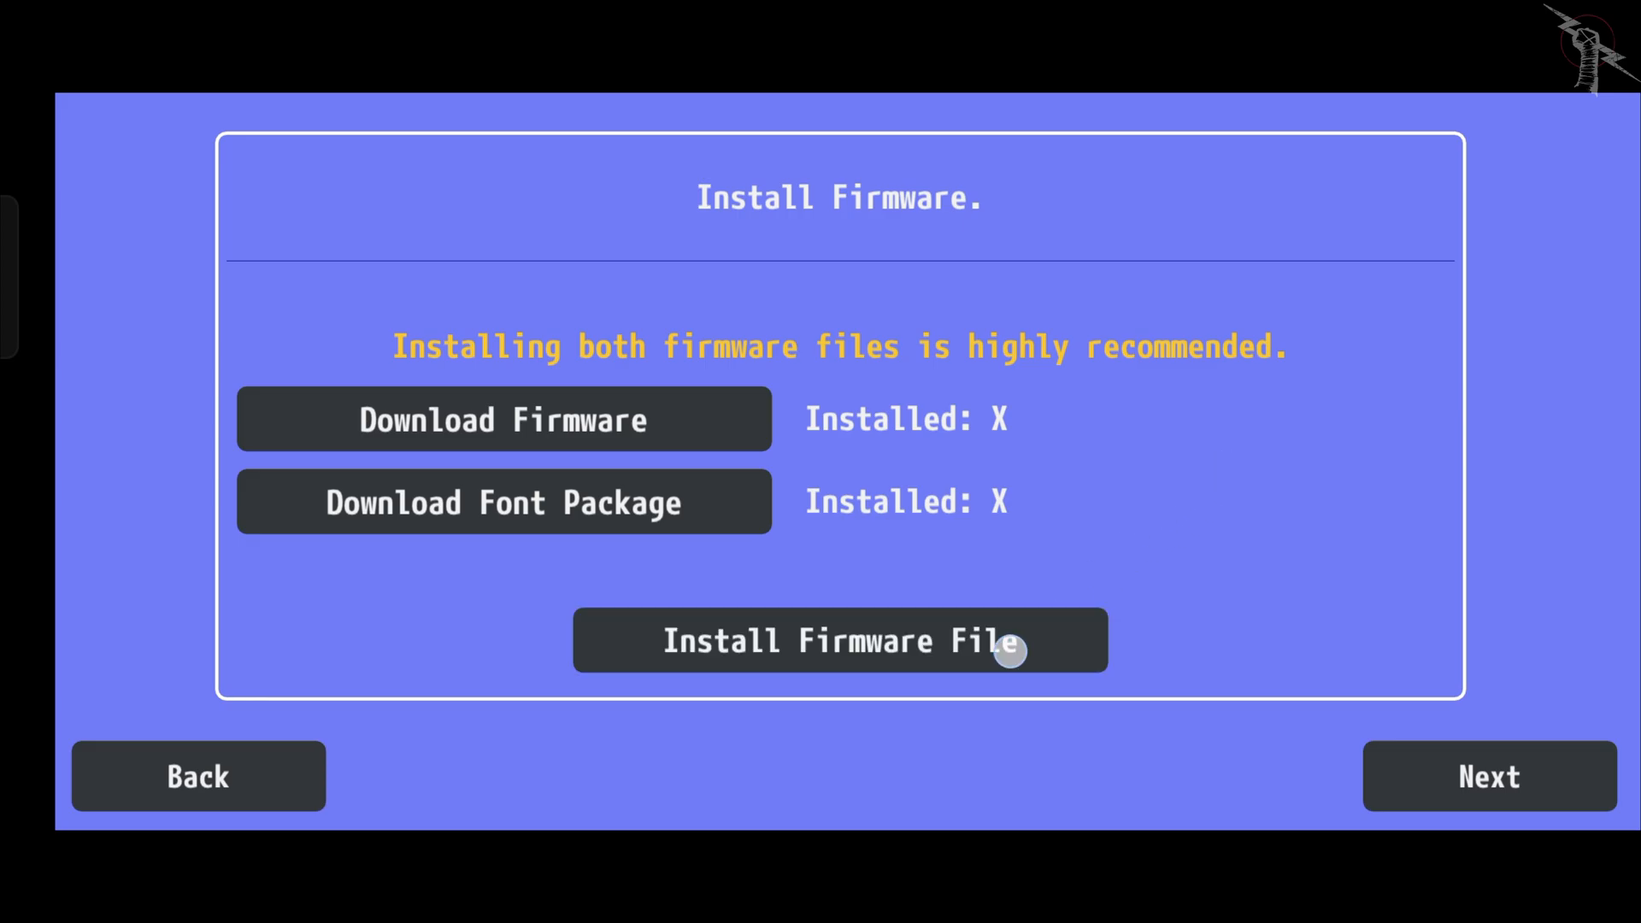
Install the downloaded firmware and fonts, then accept the default interface settings.
click(840, 639)
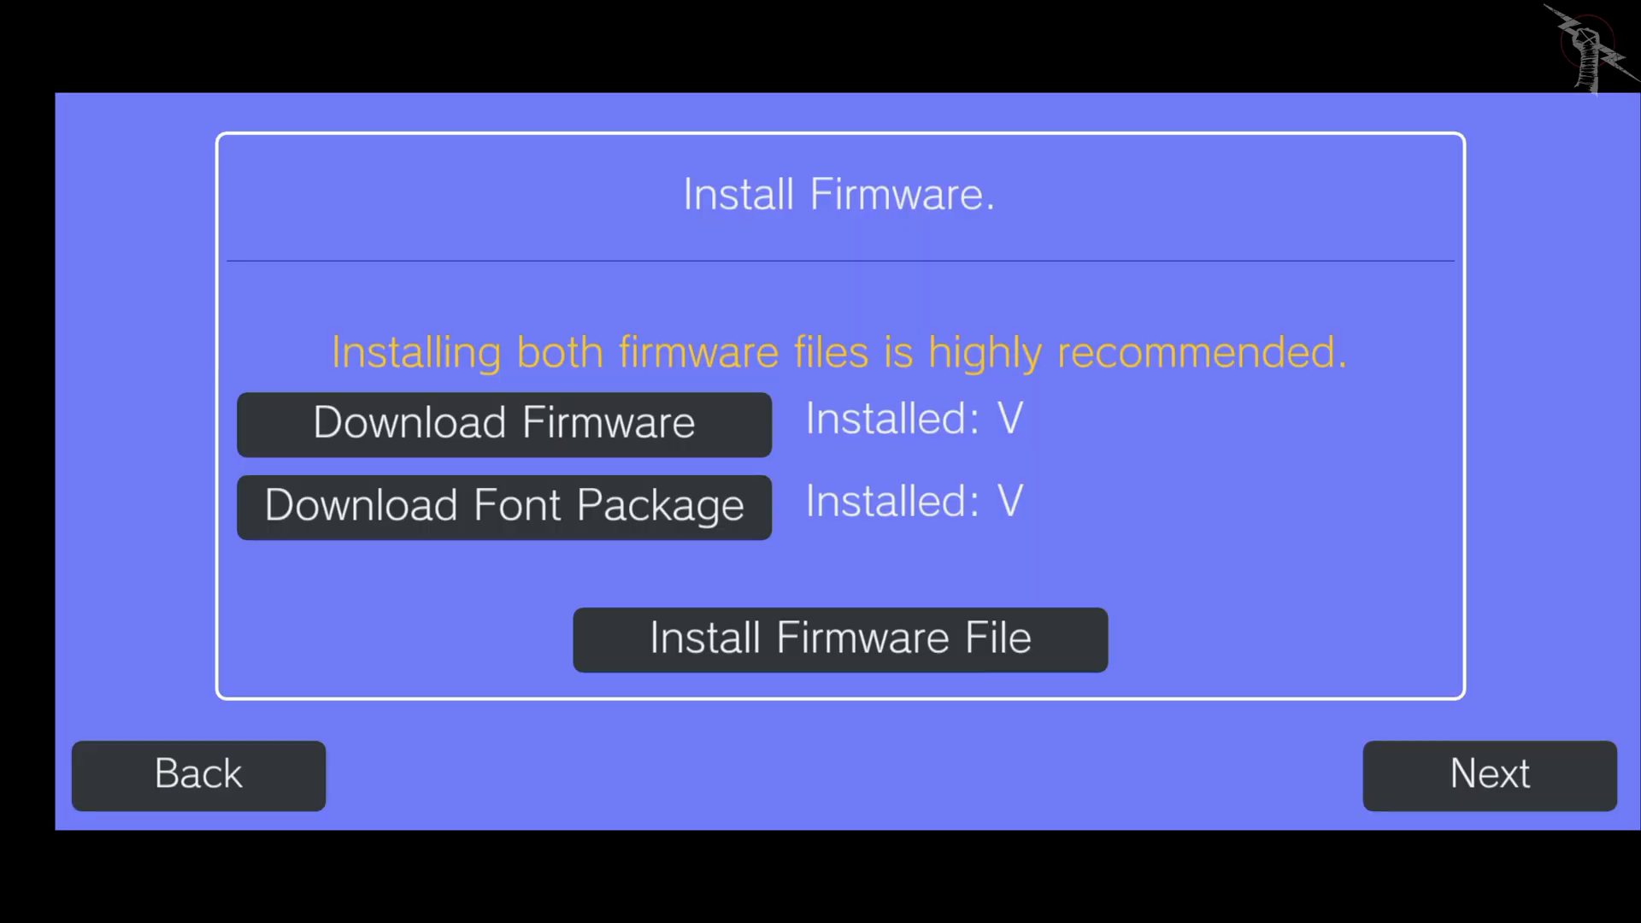
click(503, 424)
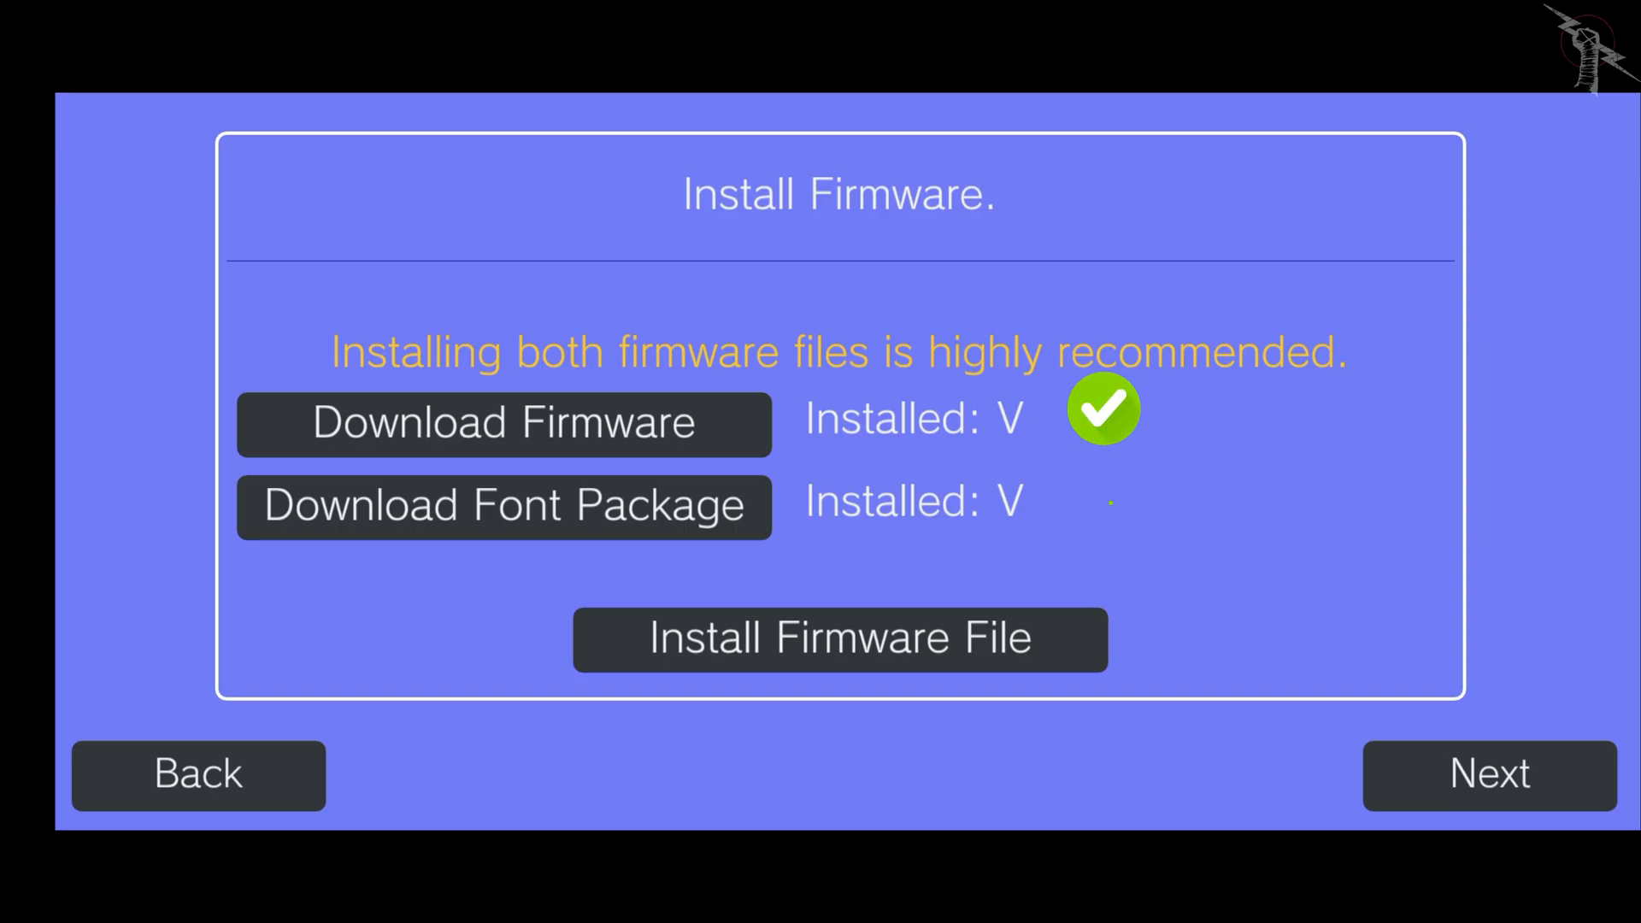
click(1487, 777)
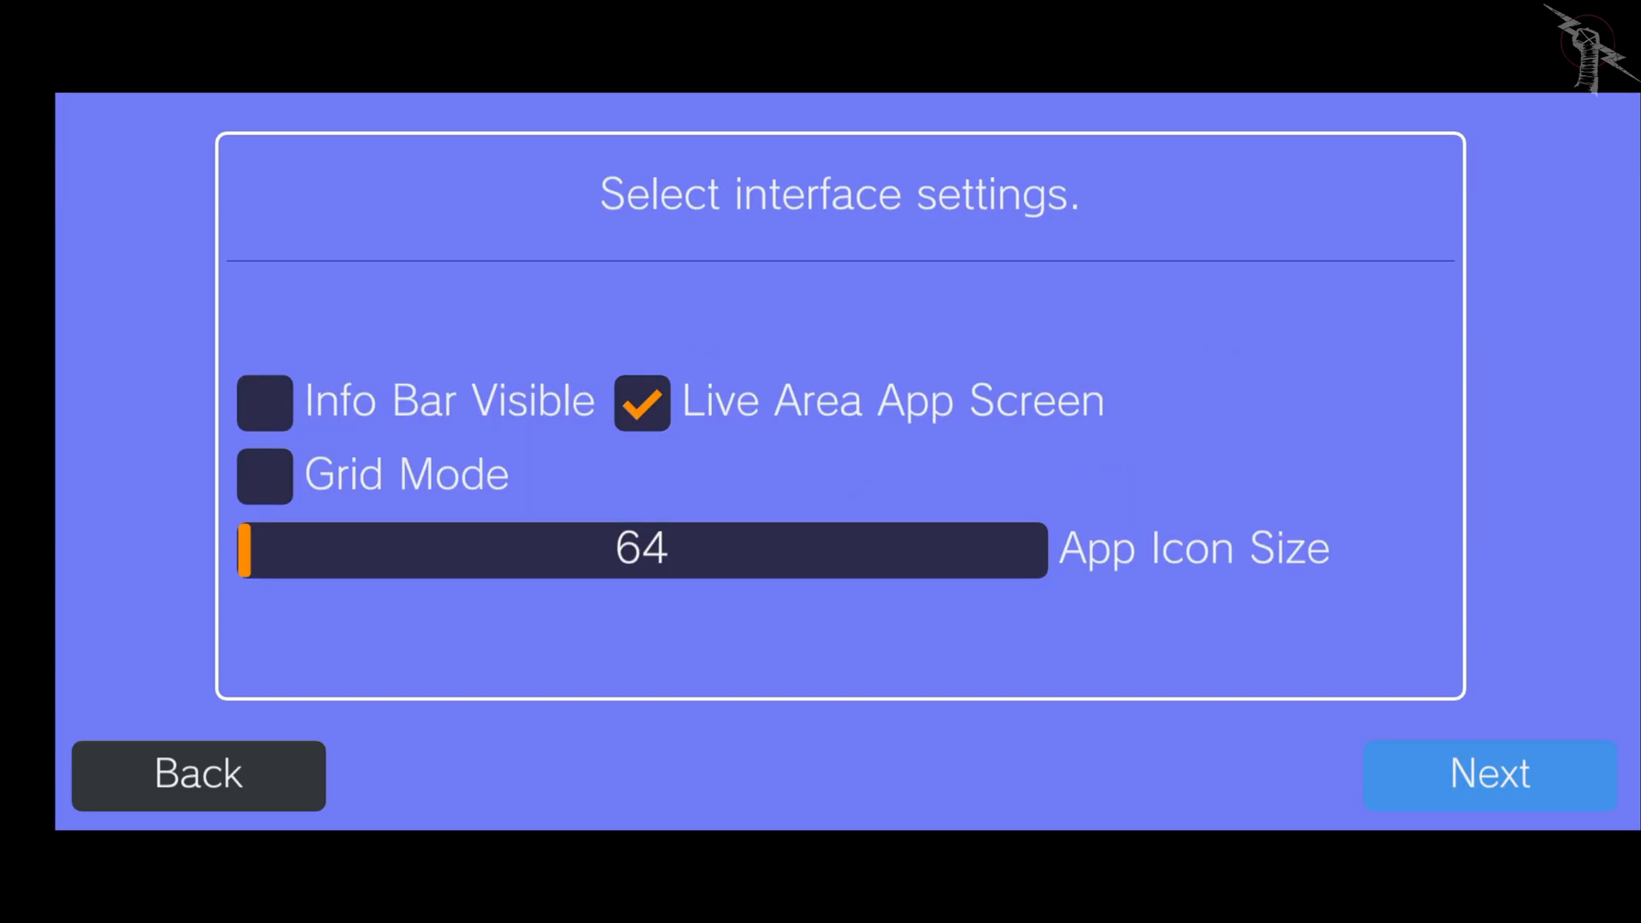
click(1487, 774)
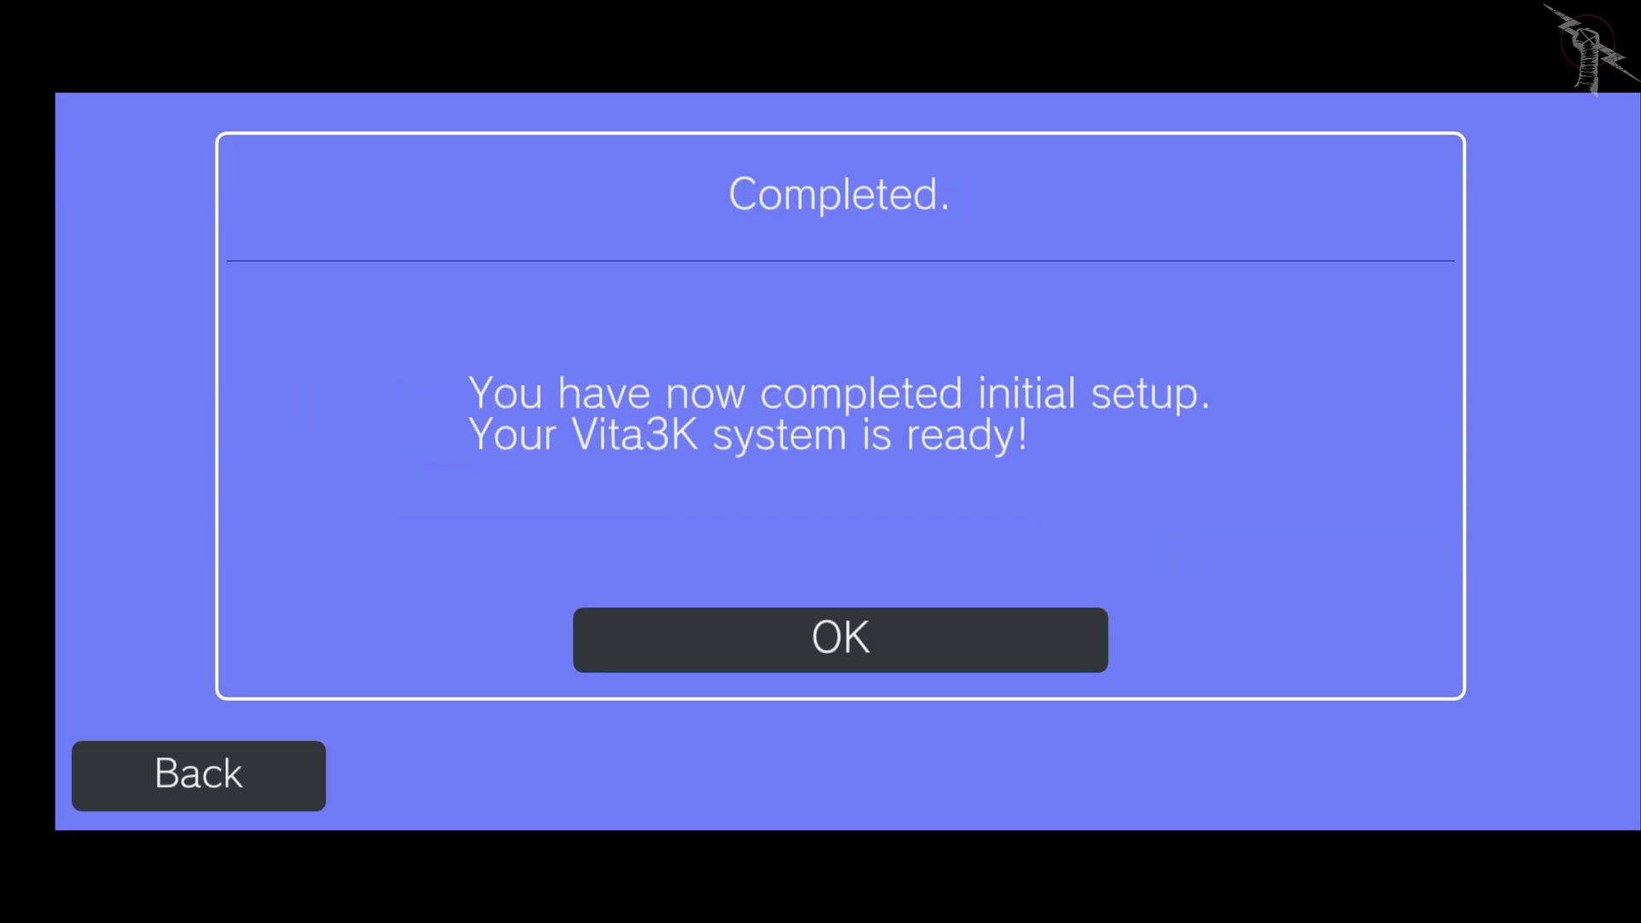
Finish setup with OK, untick 'Show next time' on the welcome notice and close it.
click(837, 640)
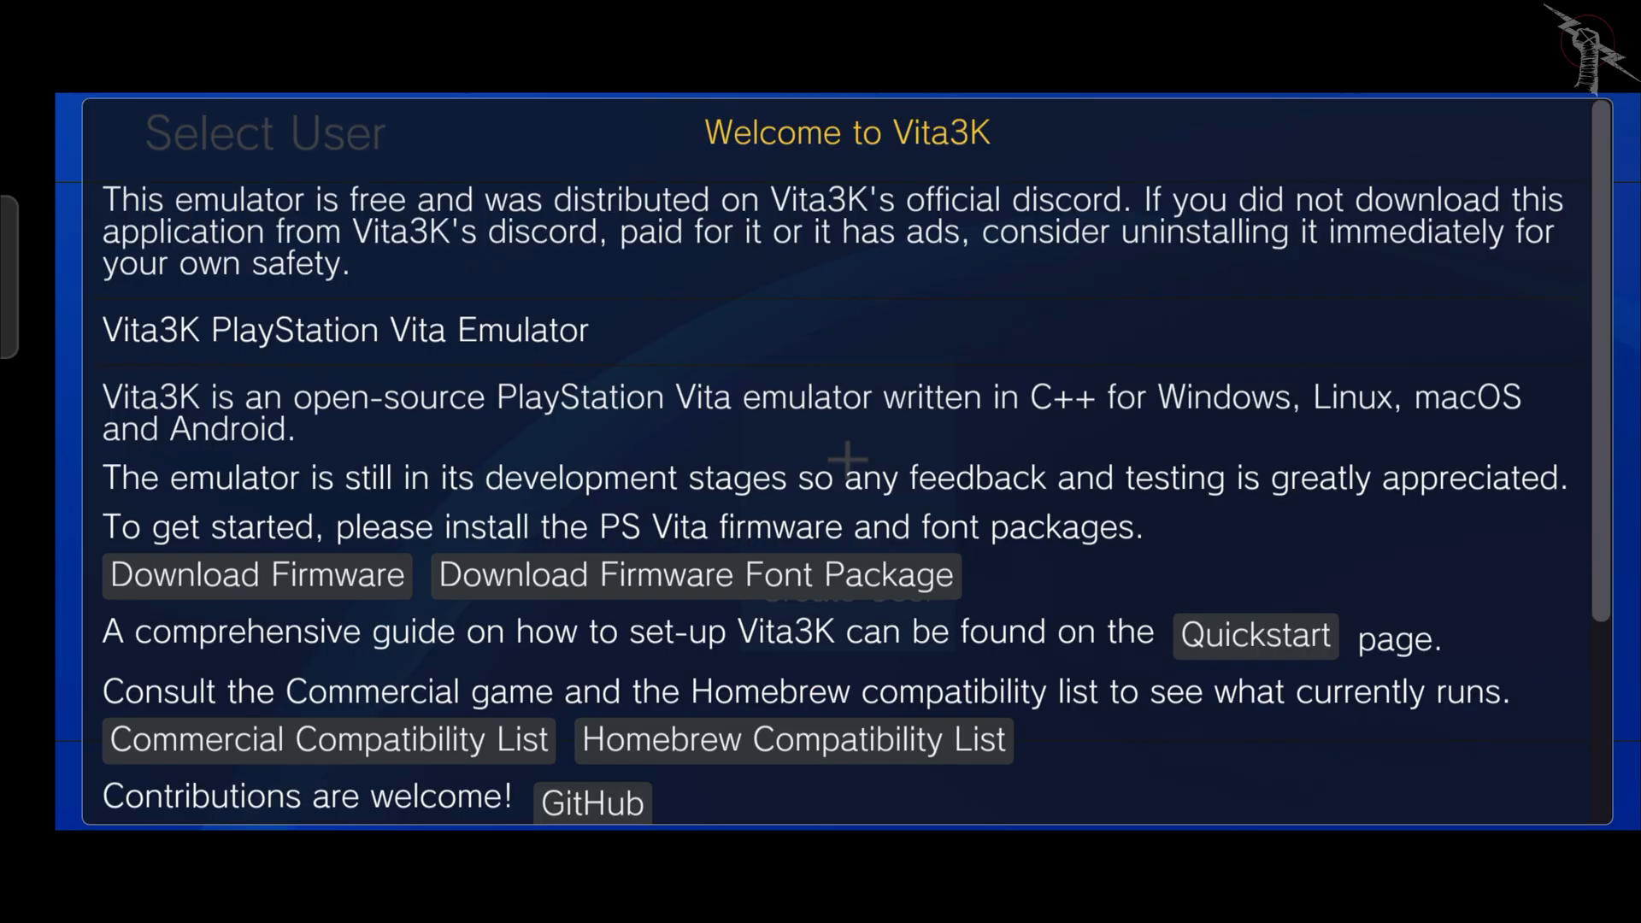
scroll(down, 3)
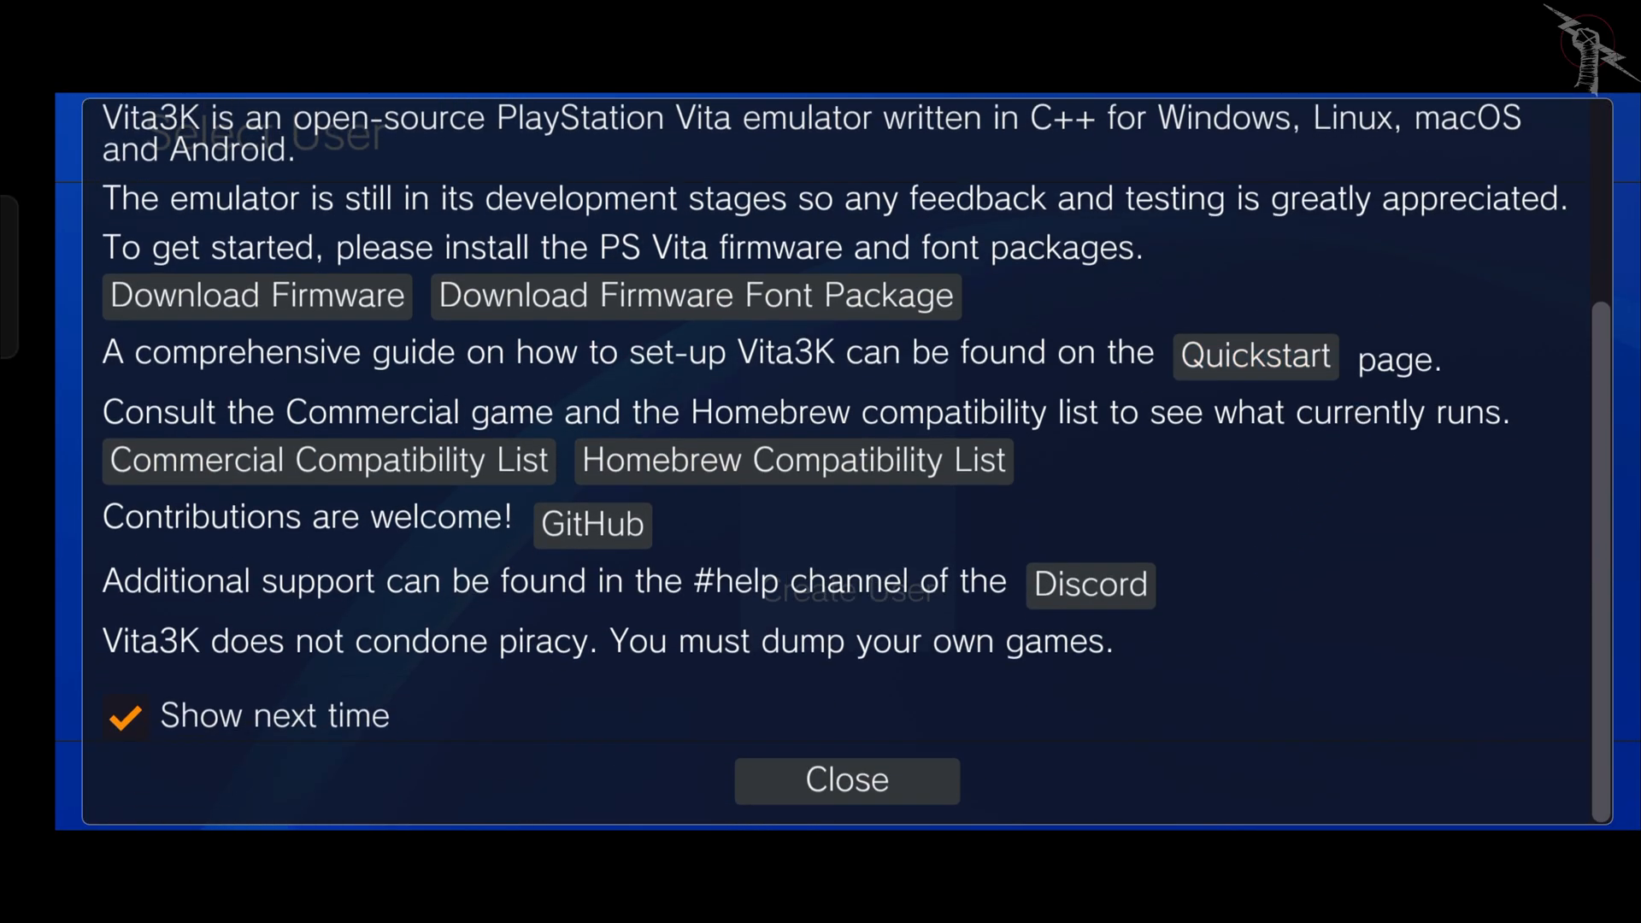
mouse_move(1340, 480)
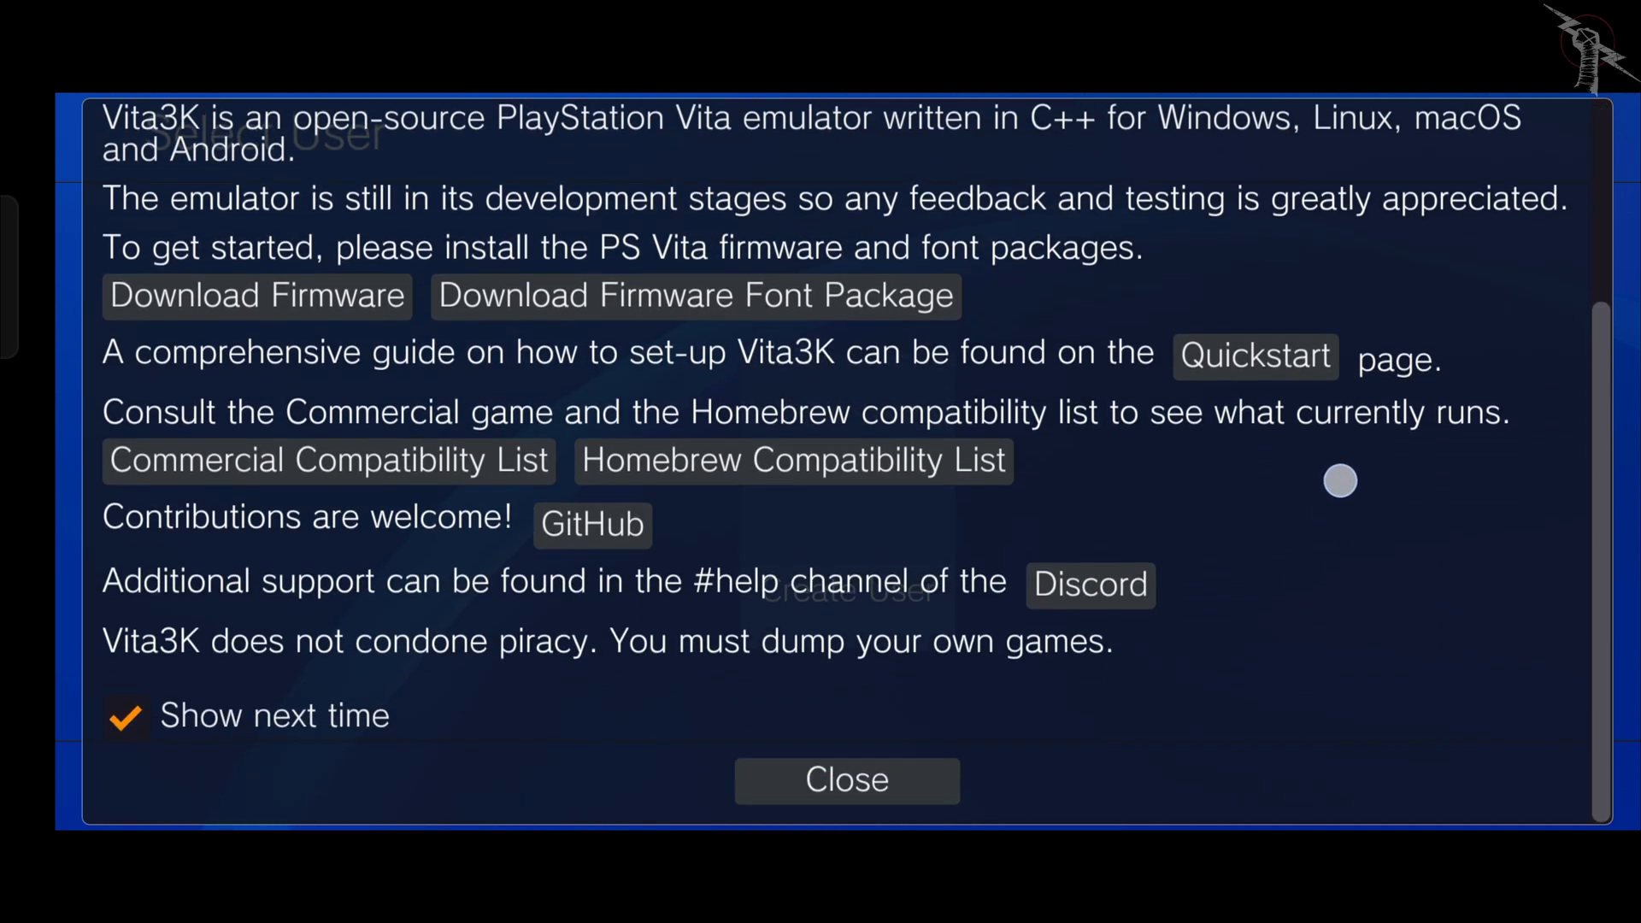
scroll(up, 3)
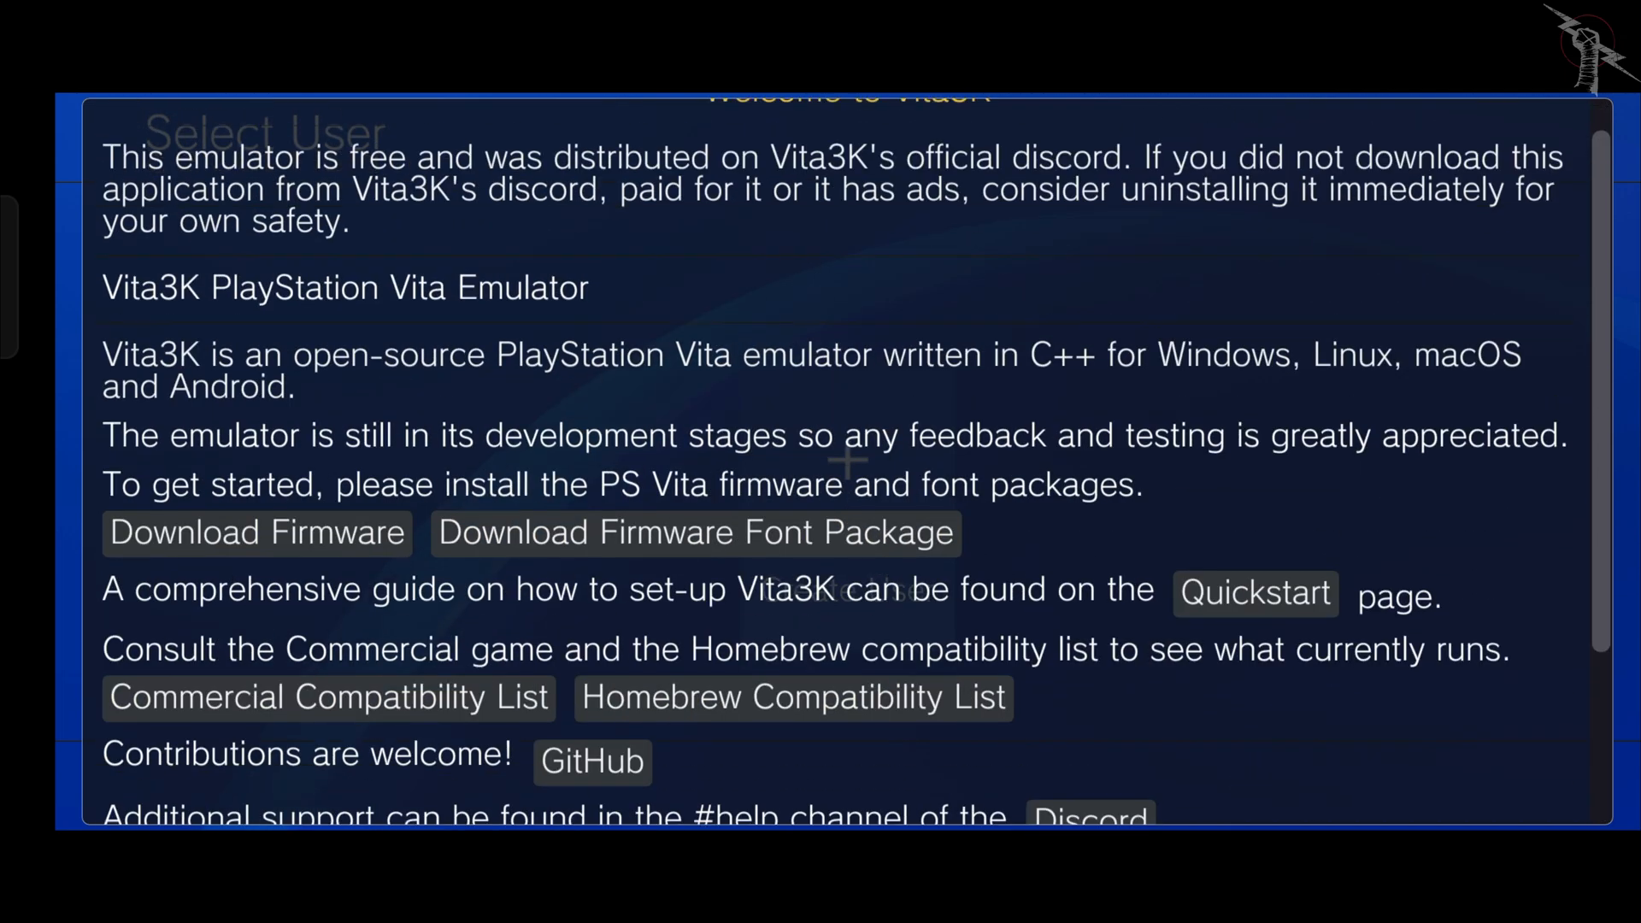
scroll(down, 3)
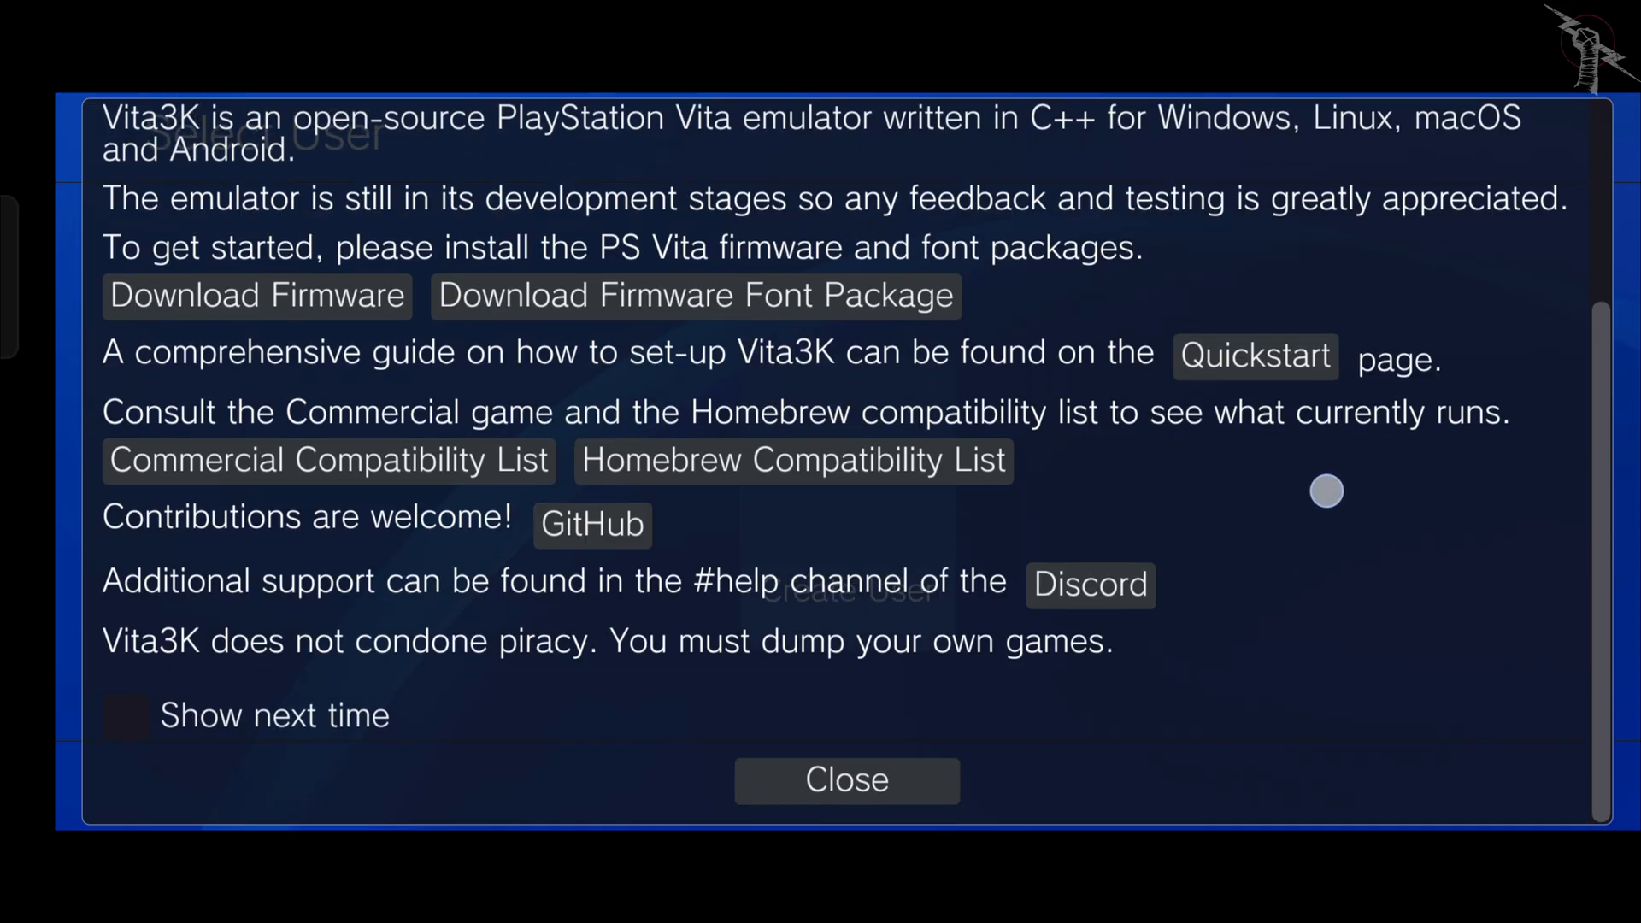
click(846, 779)
text(GNTL GAMER)
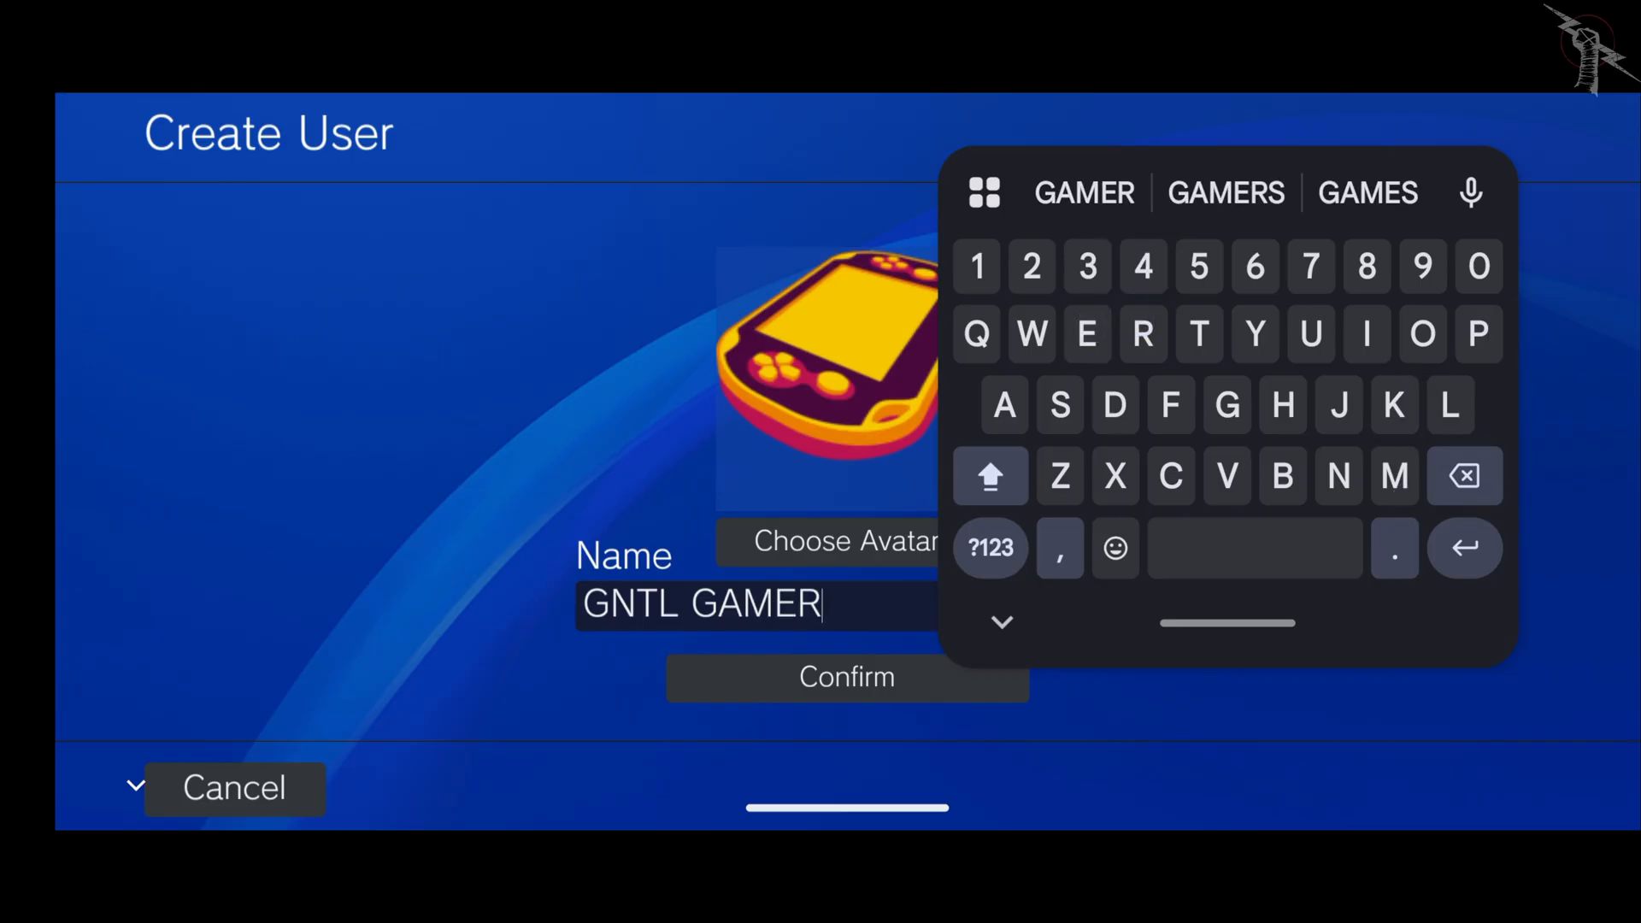
Confirm the new GNTL GAMER user with the default avatar and acknowledge its creation.
click(846, 677)
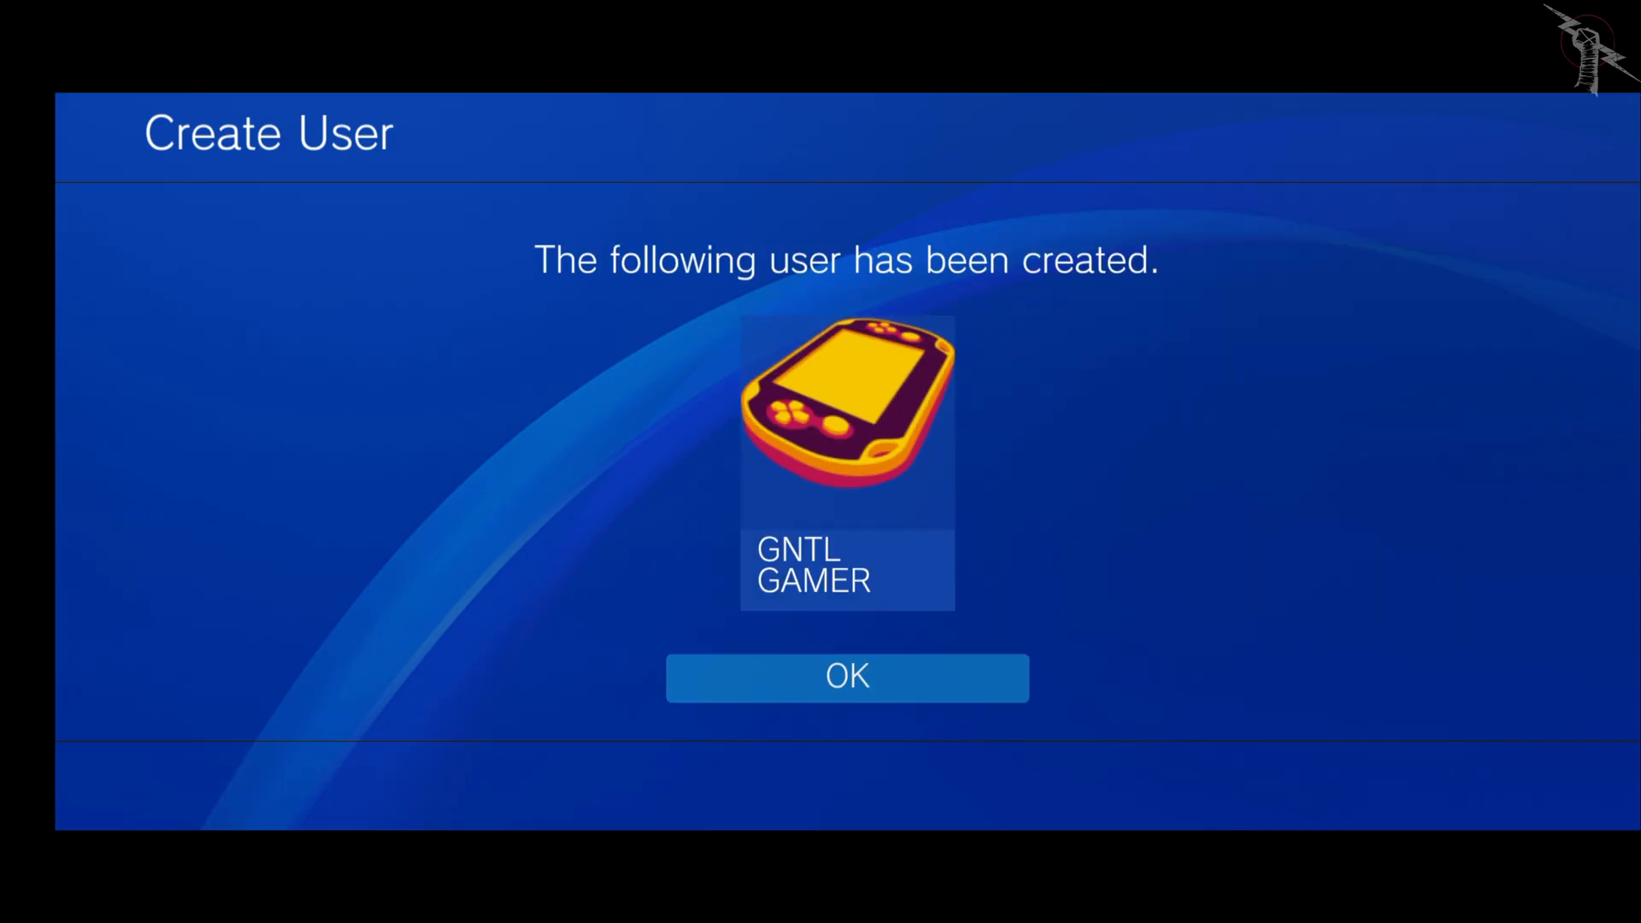
click(846, 676)
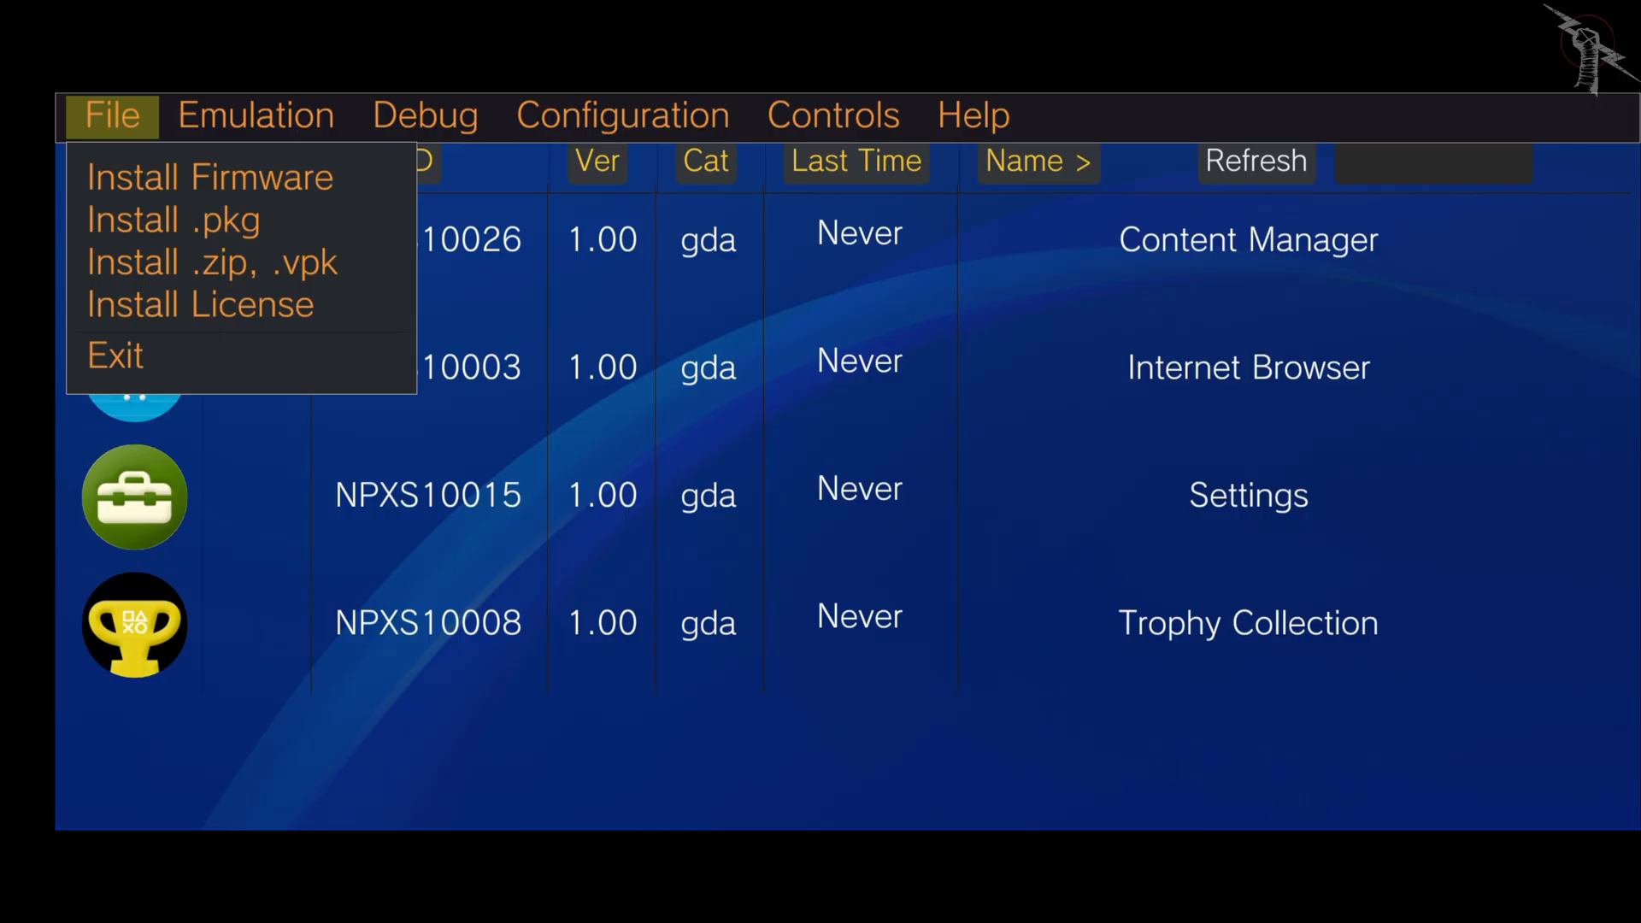
Install Mortal Kombat 9.zip through File > Install .zip, .vpk and acknowledge the success message.
click(212, 264)
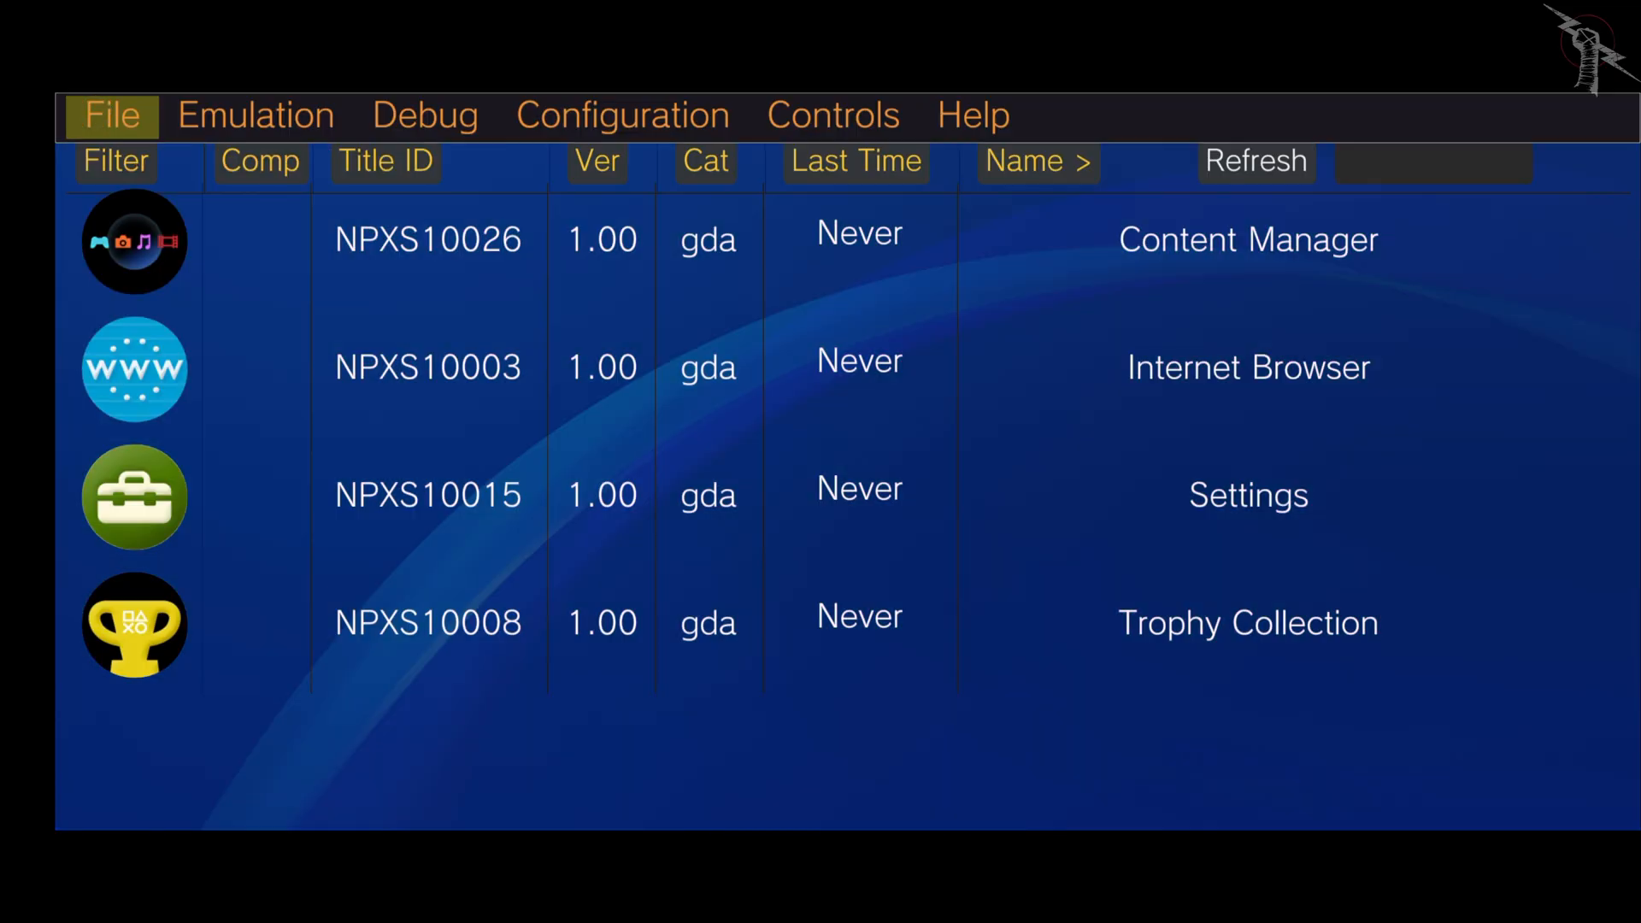
click(110, 115)
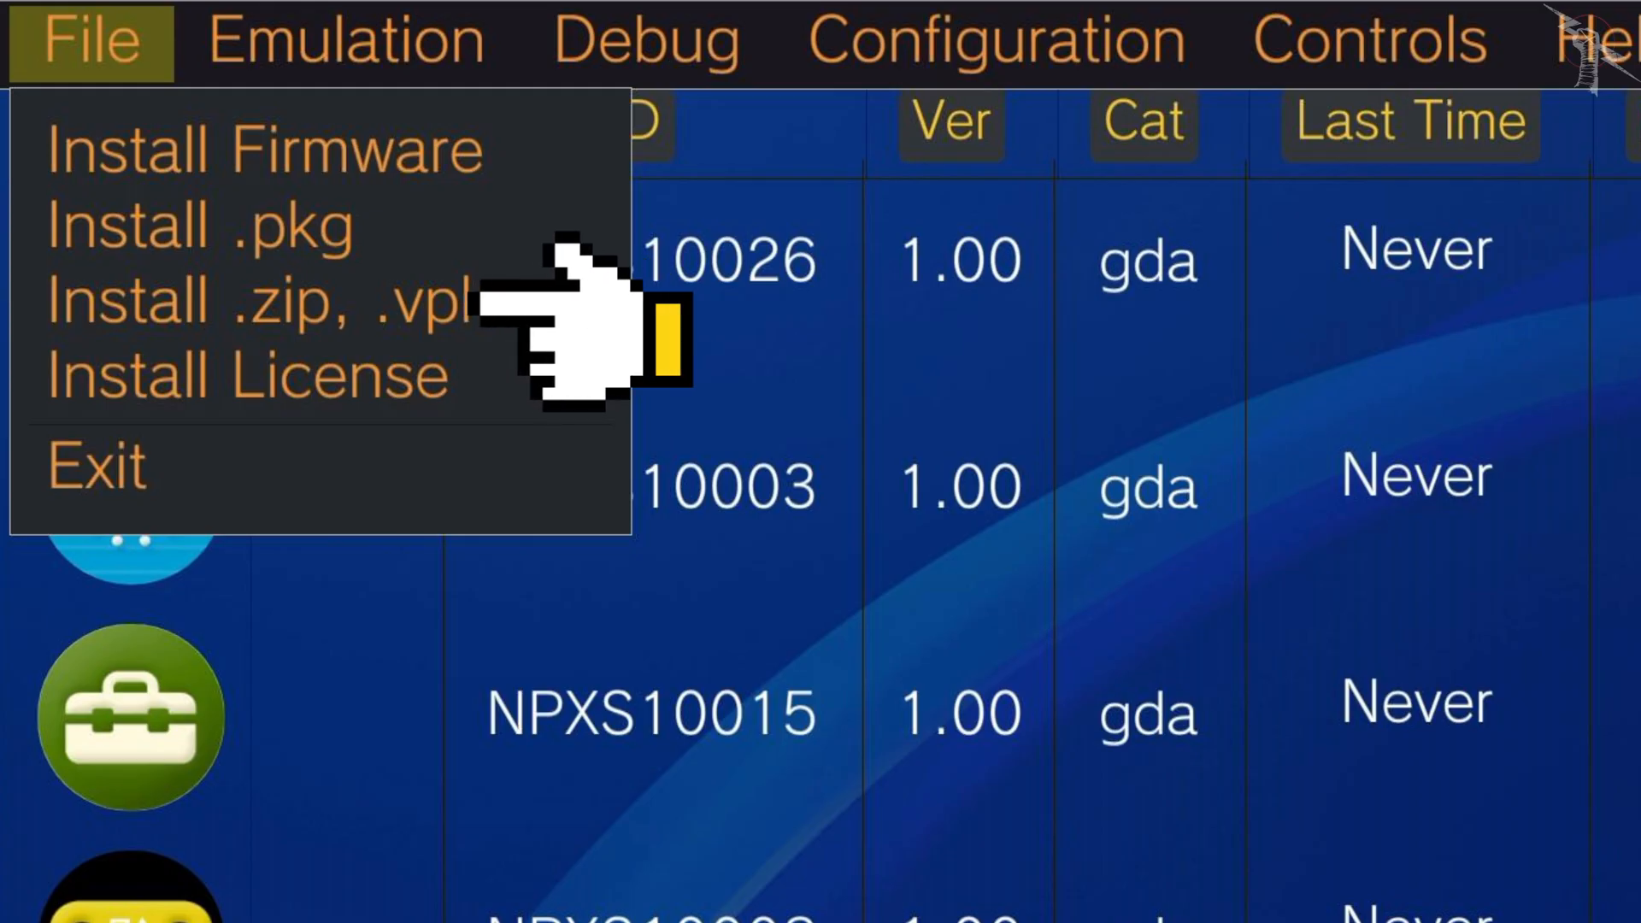
click(199, 228)
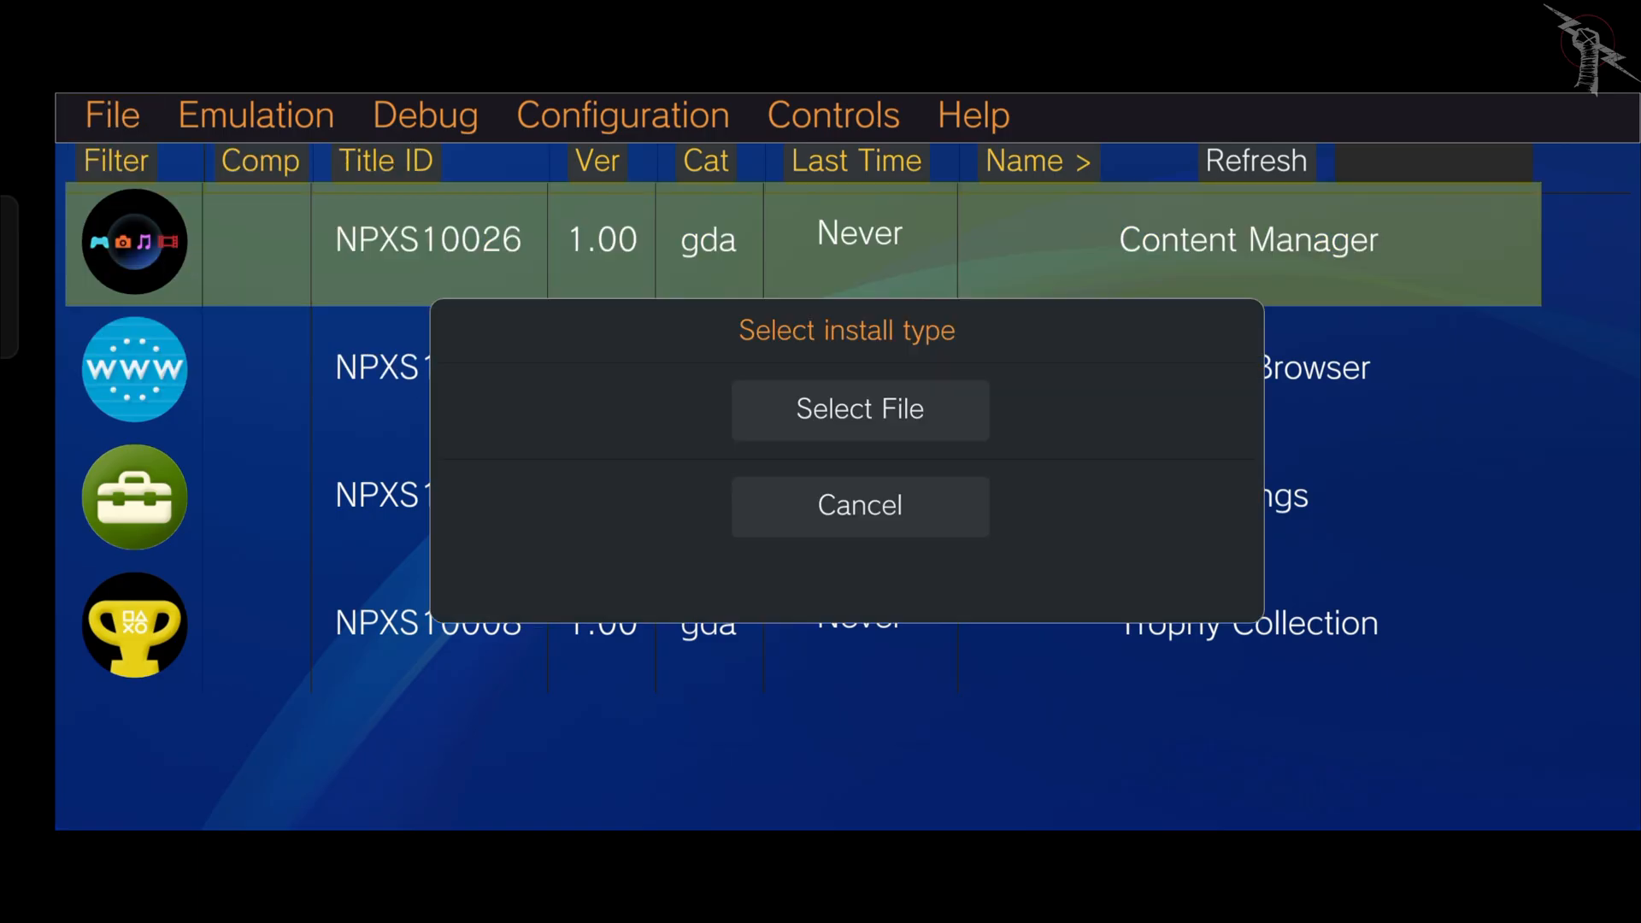
click(858, 408)
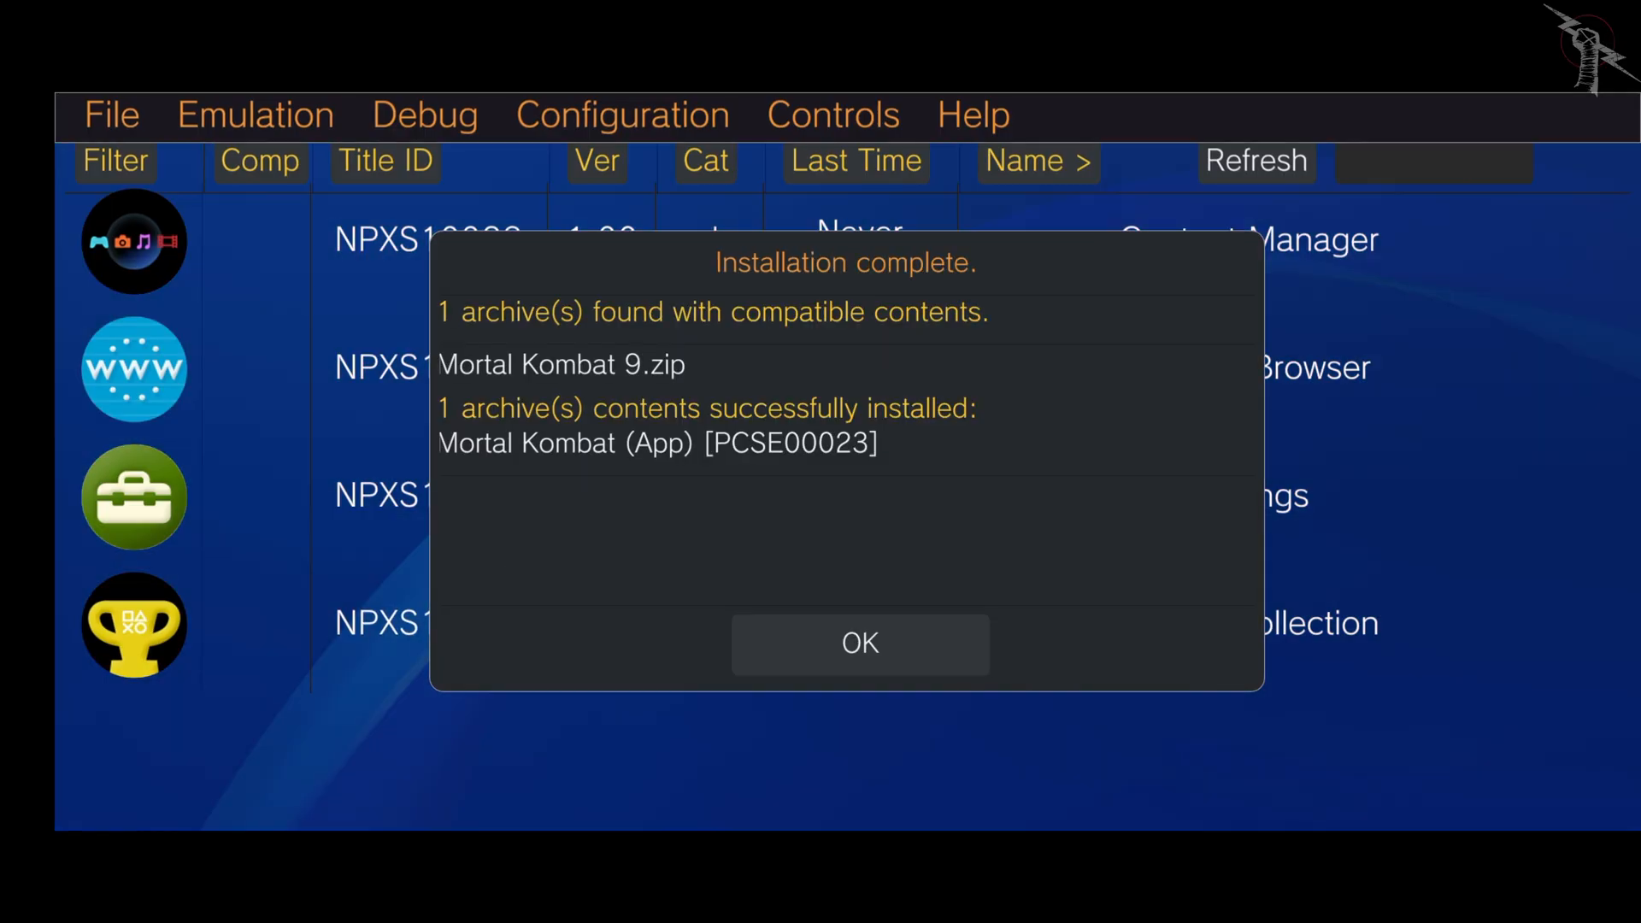
click(858, 643)
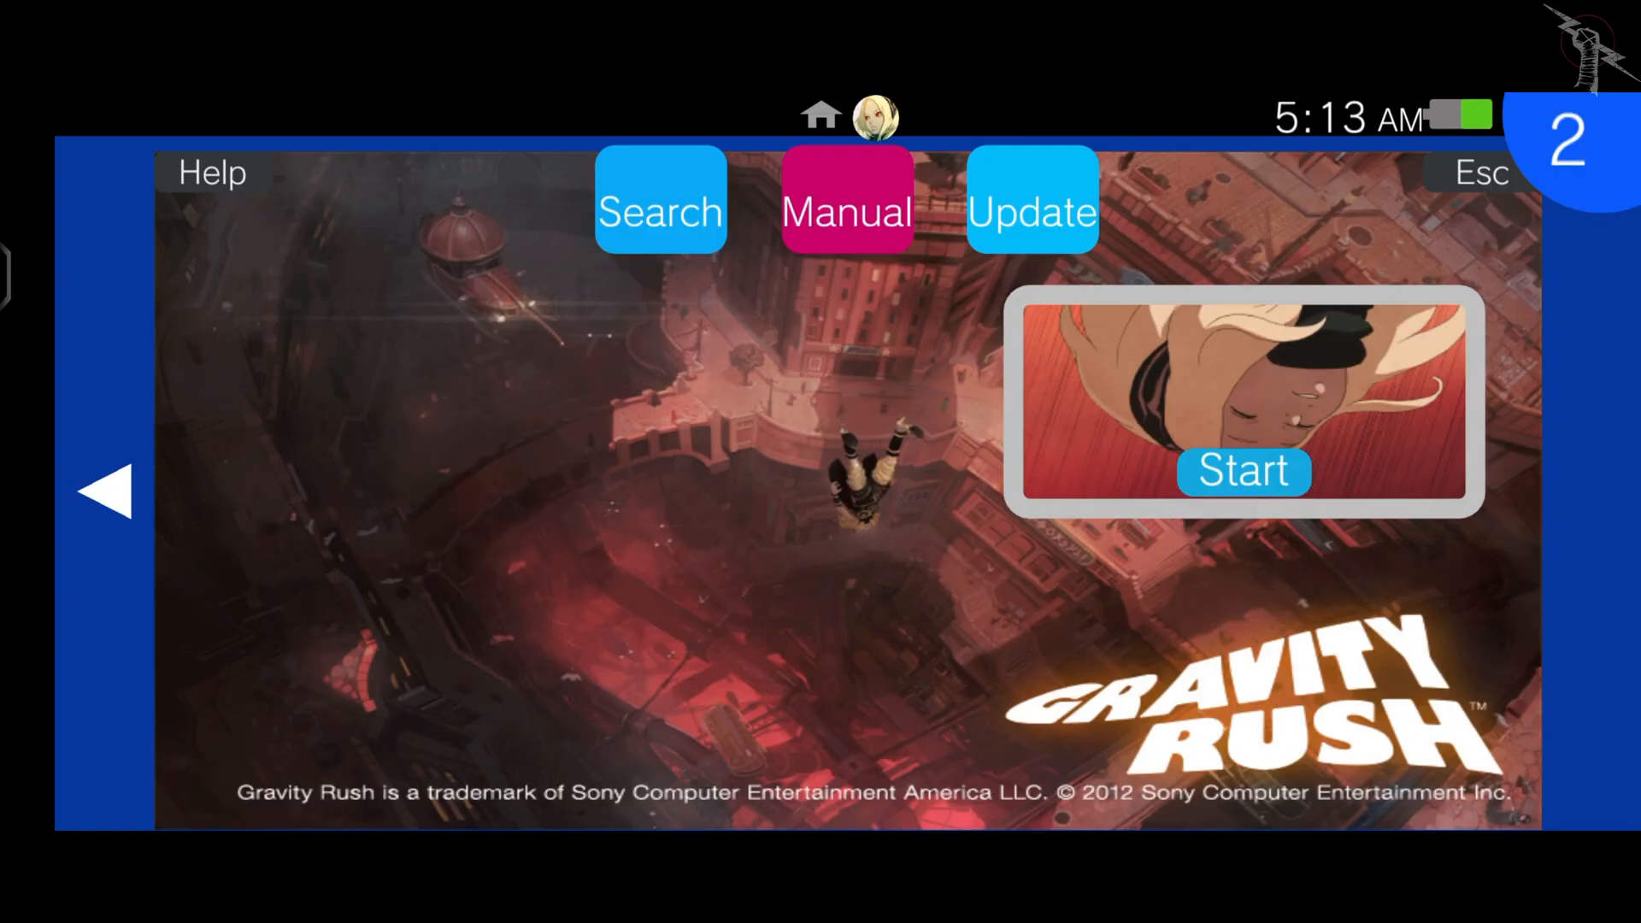
Start Gravity Rush from its live area screen.
click(1243, 472)
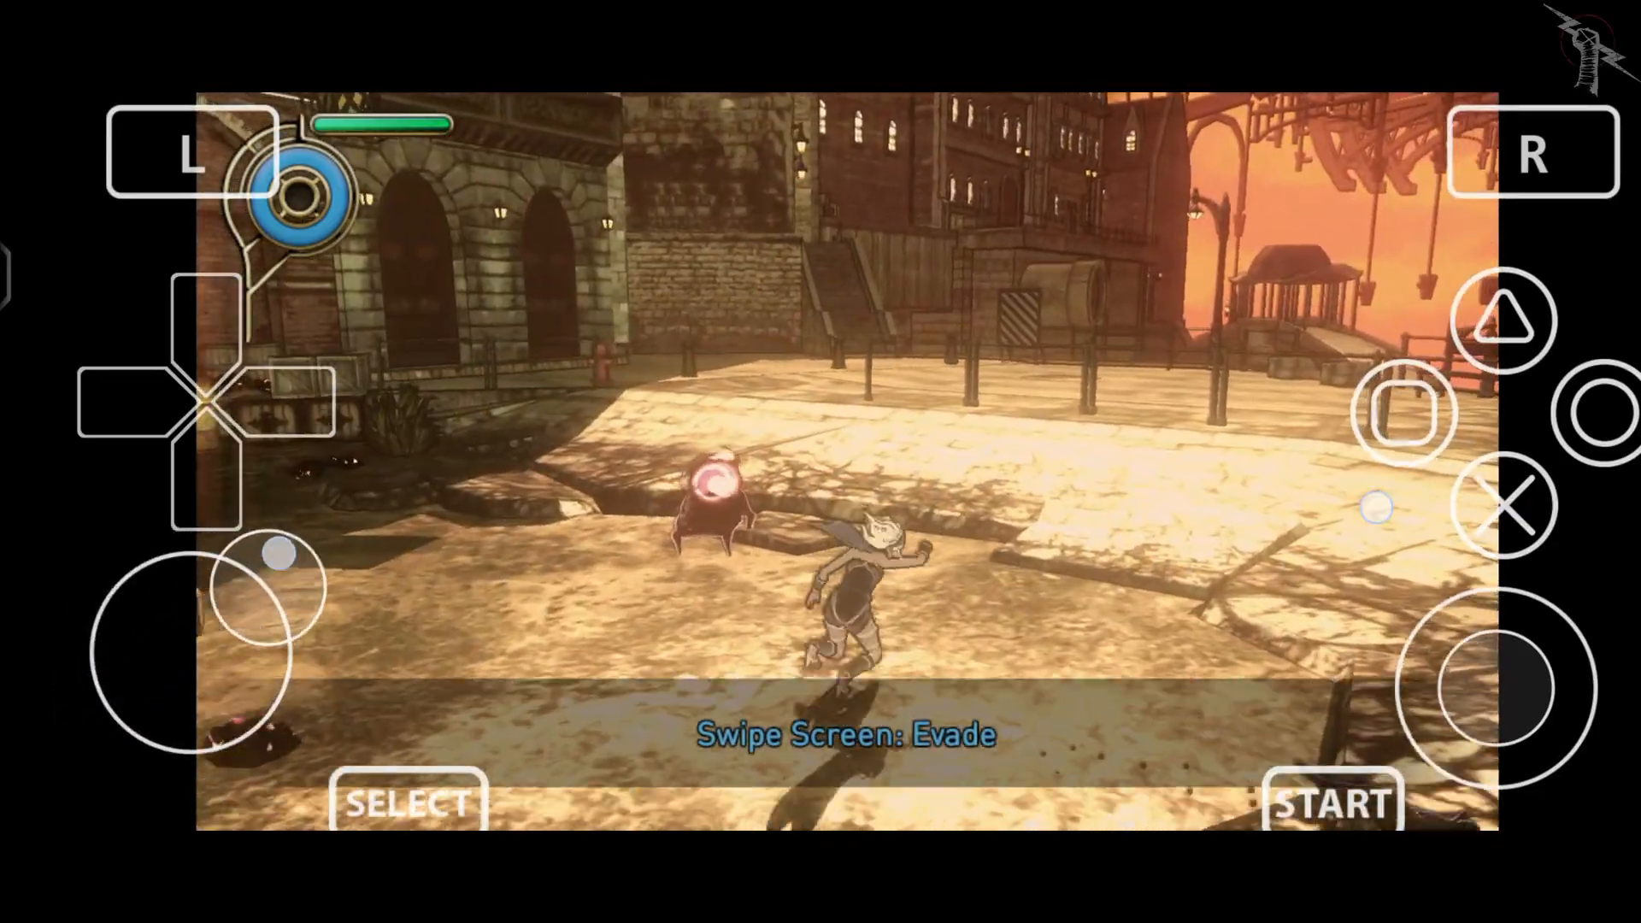
Float into the air with R and gravity kick the plaza creature with Square.
click(1407, 412)
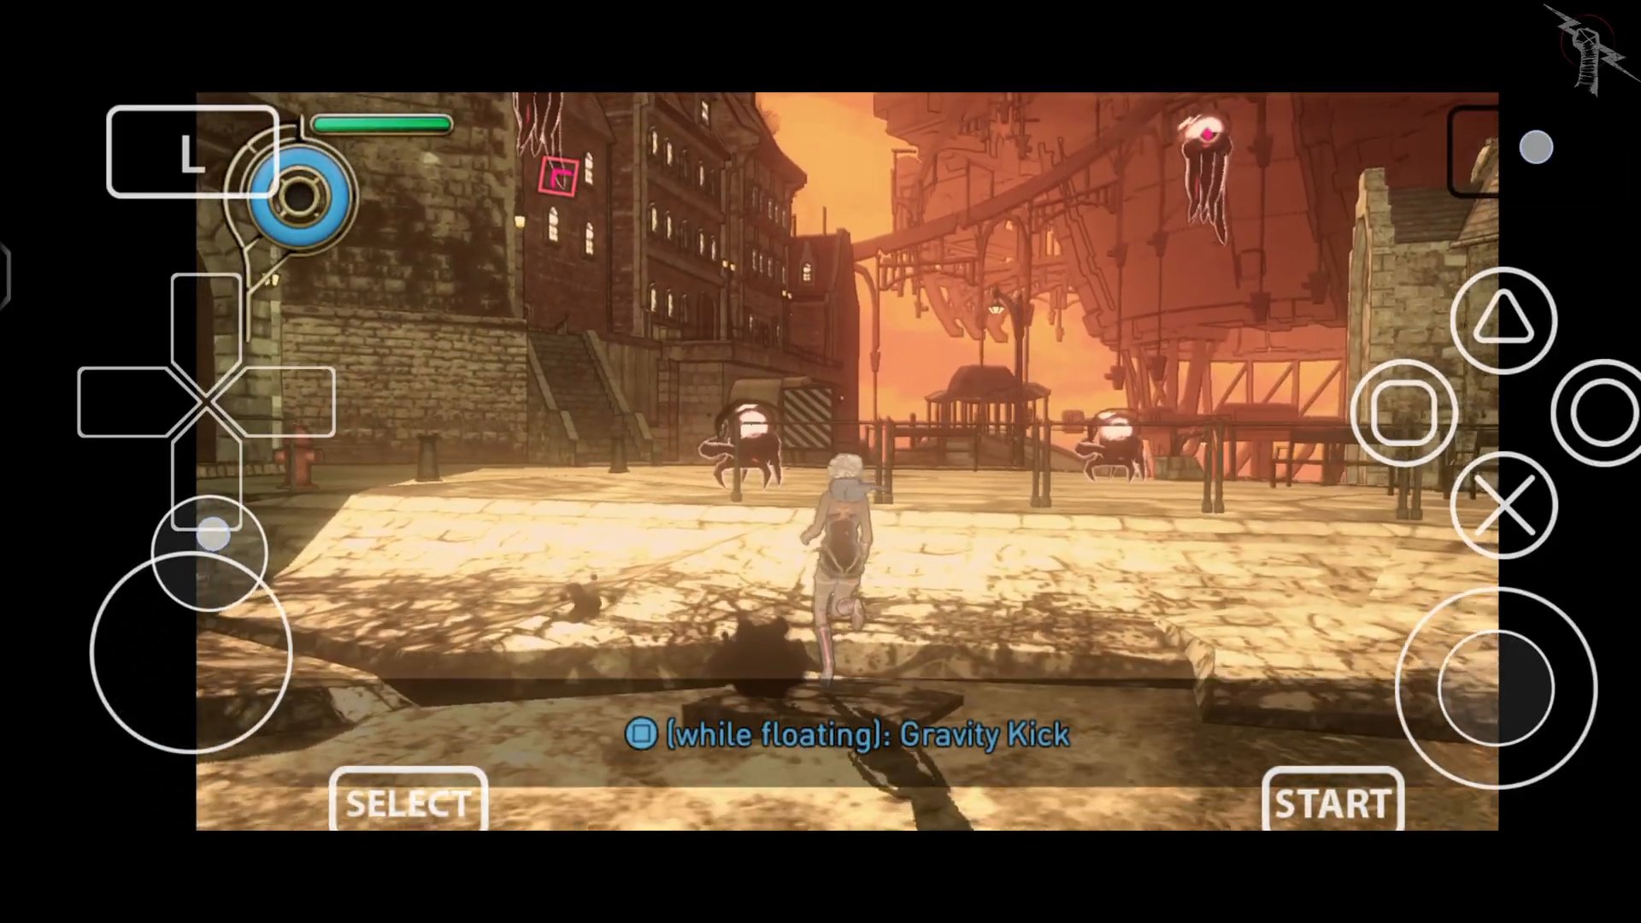
click(1405, 412)
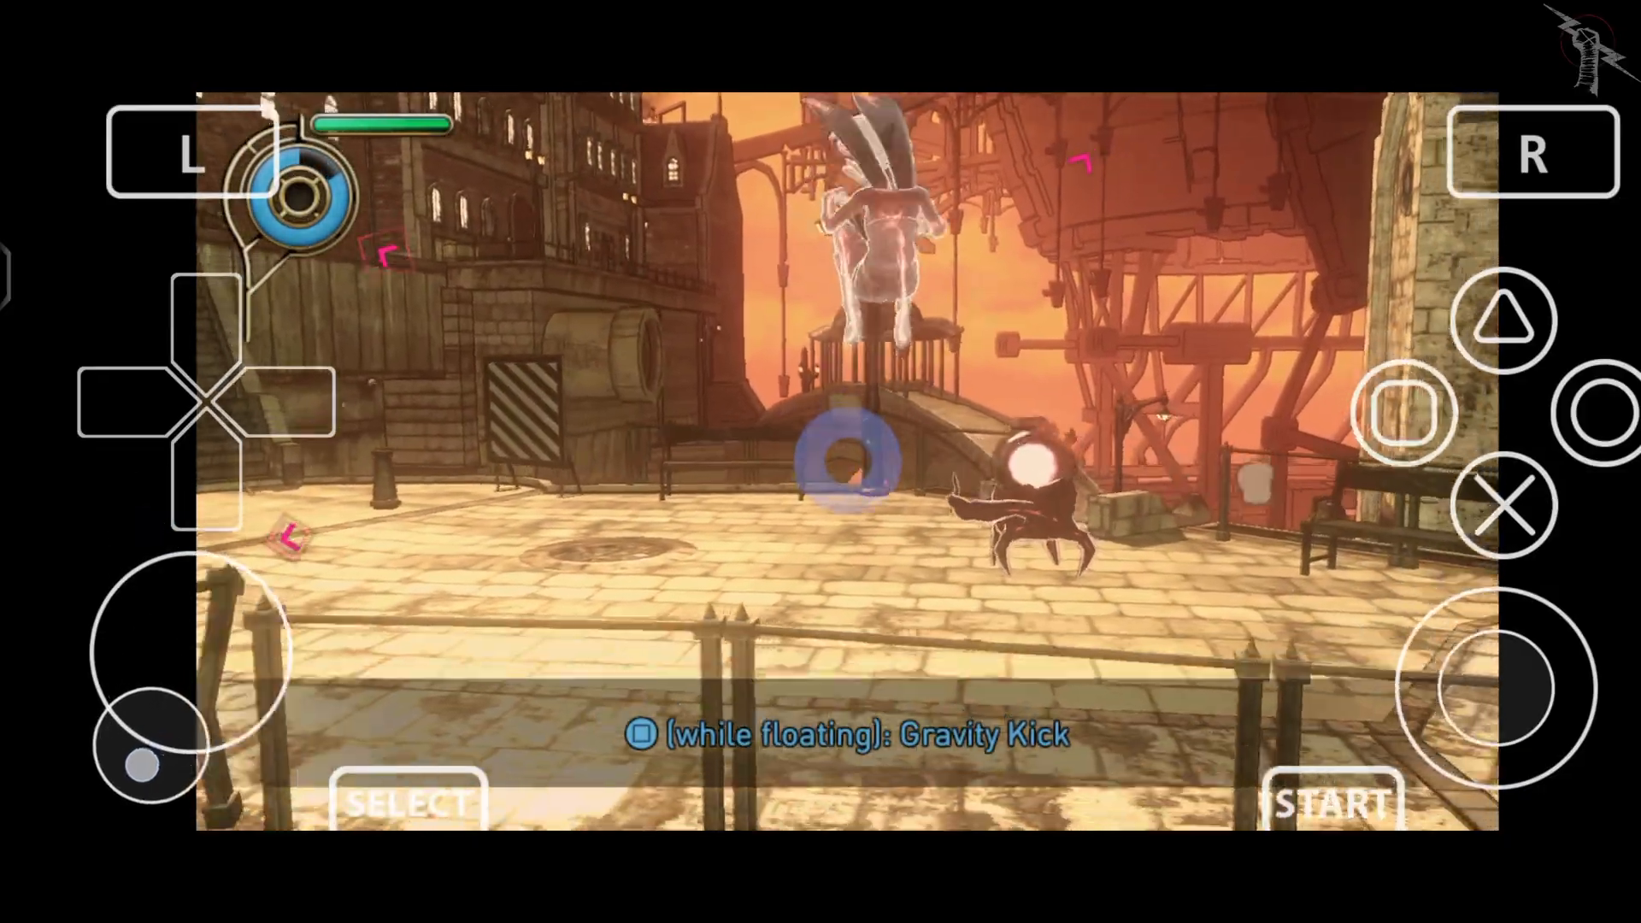
click(1405, 414)
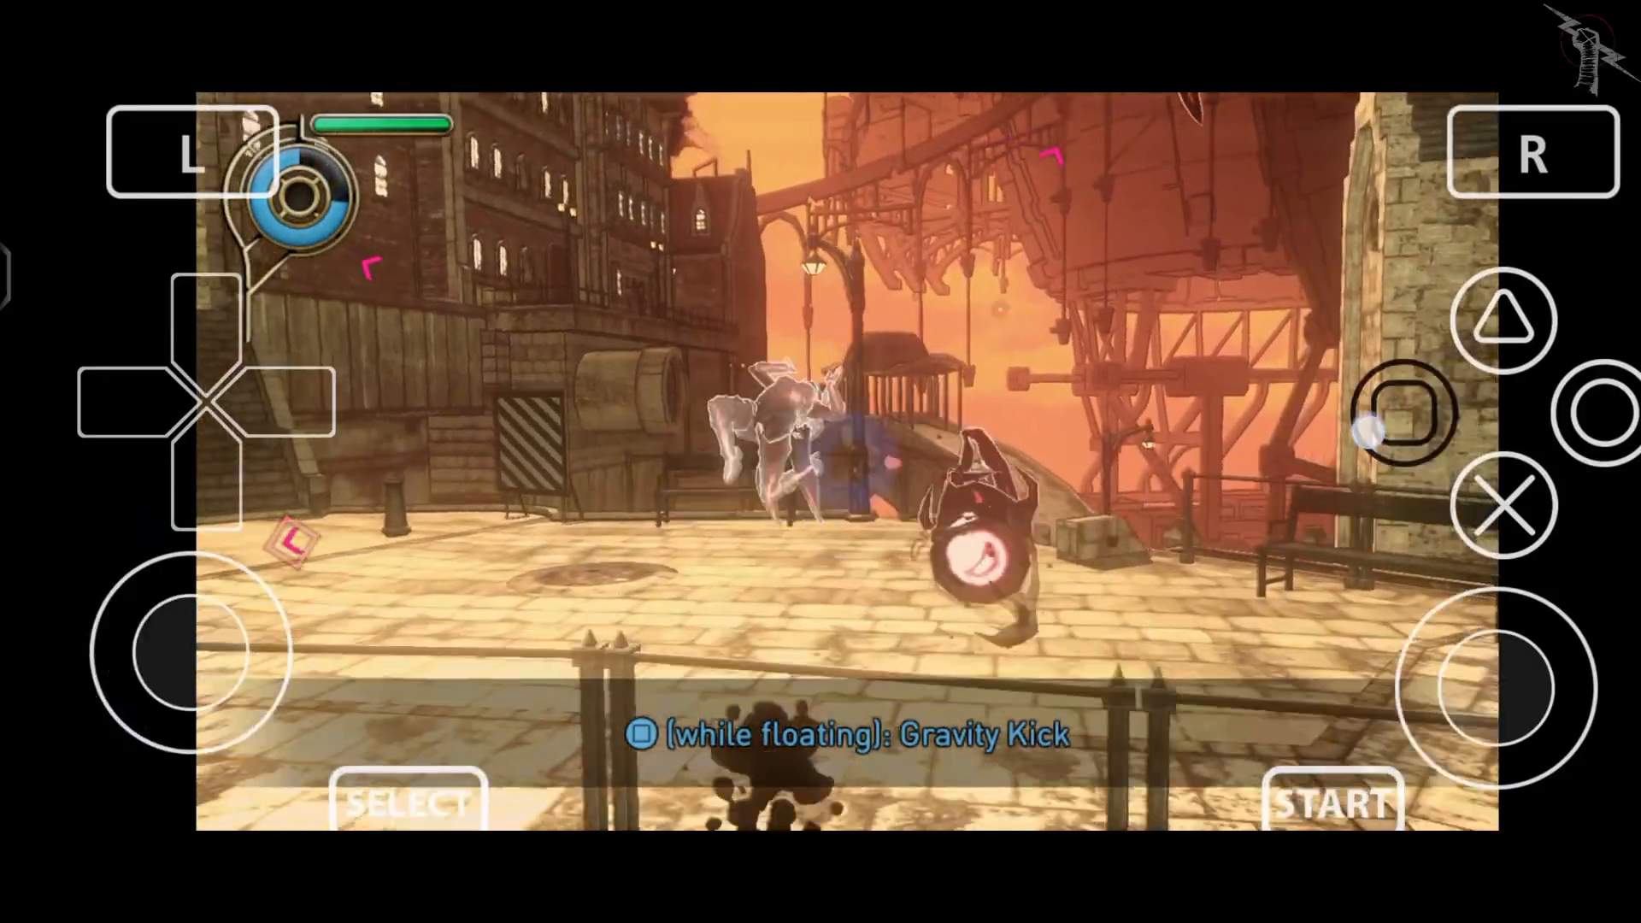